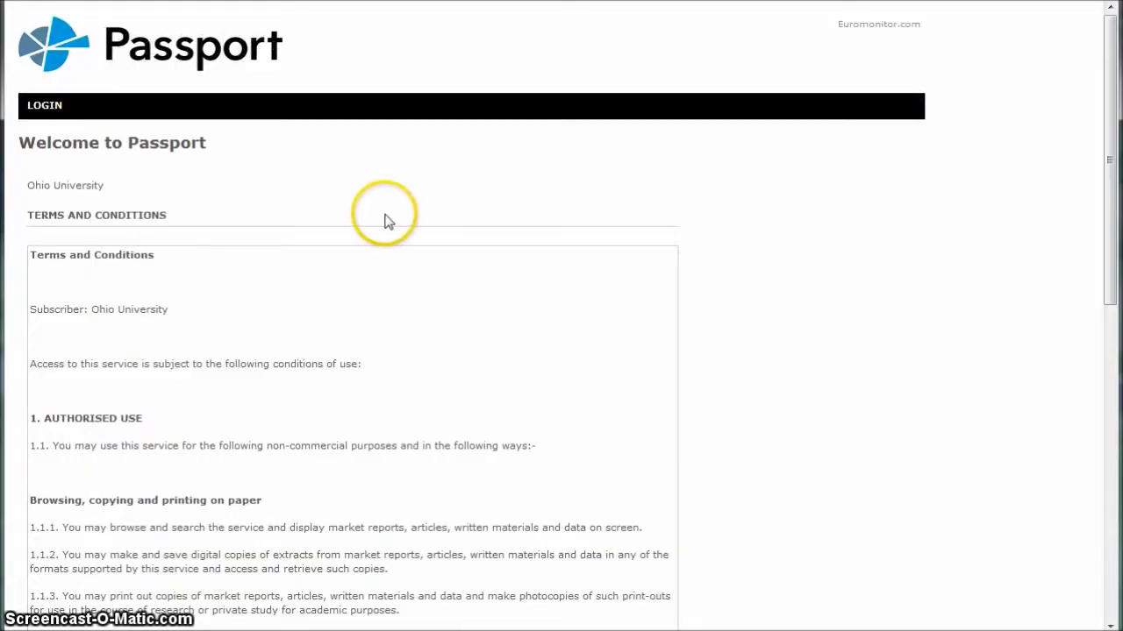
- Scroll through the Terms and Conditions and accept them
scroll("down", 3)
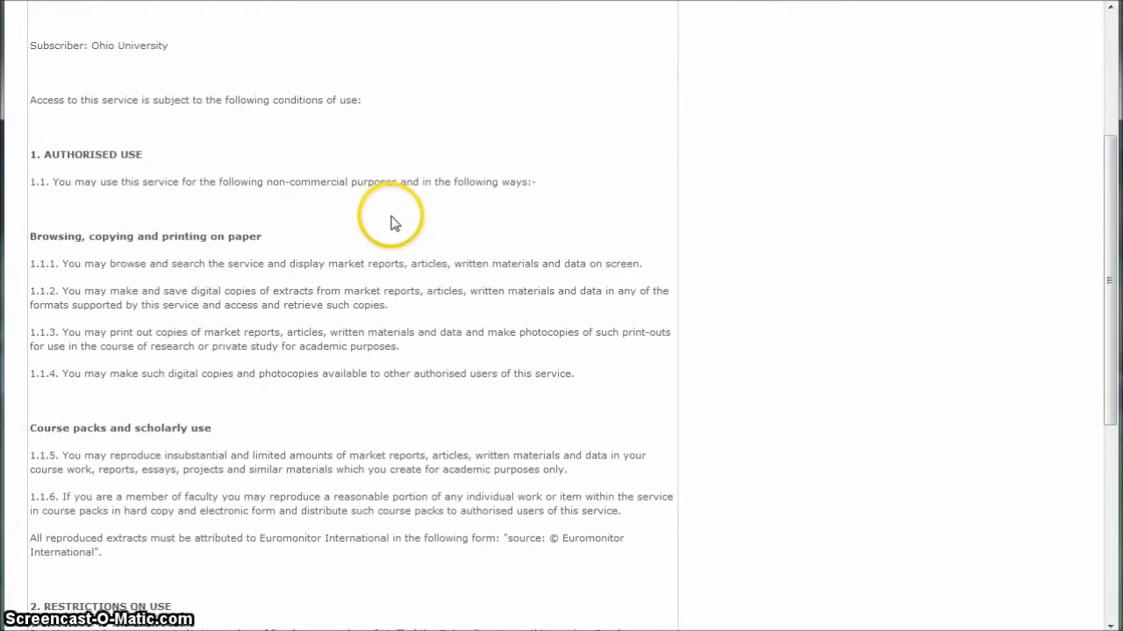
scroll("down", 3)
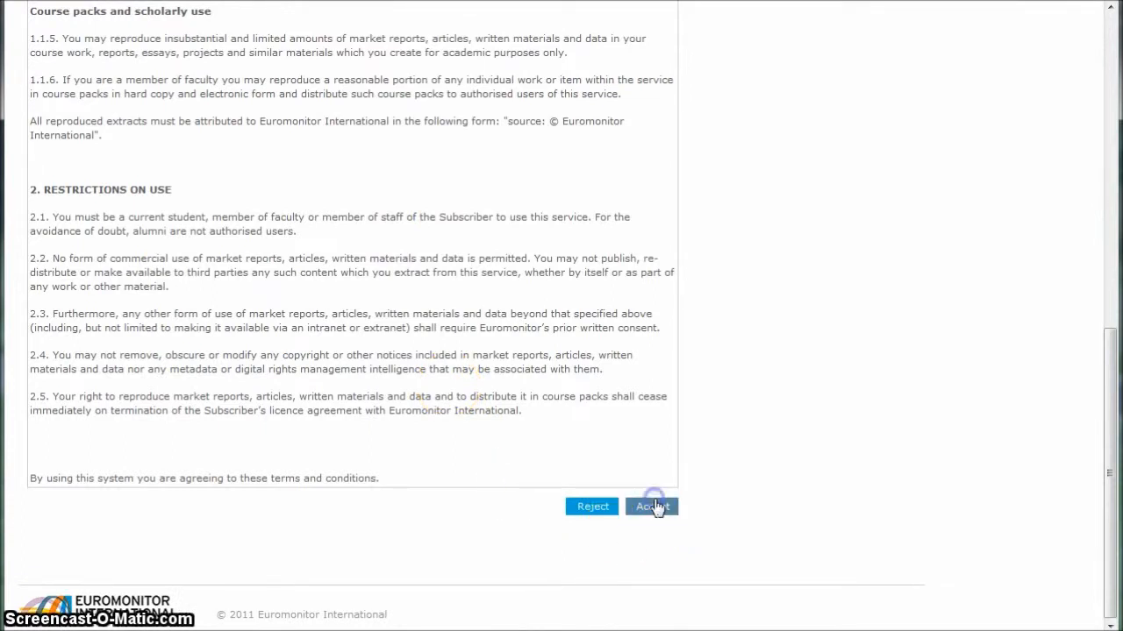
left_click(650, 506)
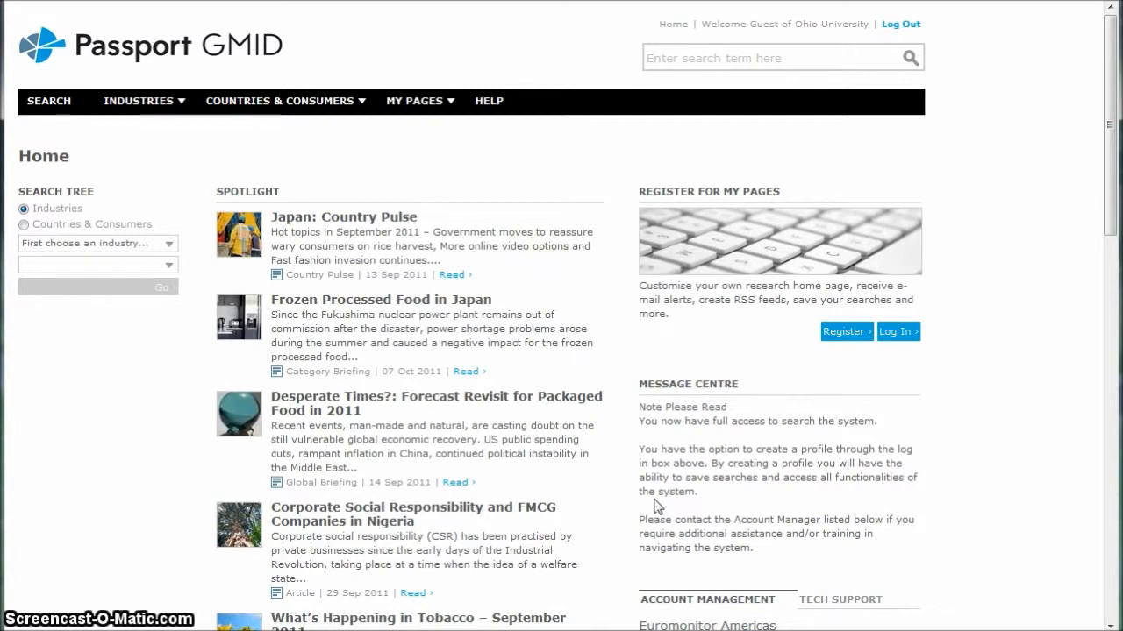
- Open Consumer Lifestyles in Vietnam from Countries & Consumers > Consumer Trends and Lifestyles
left_click(281, 100)
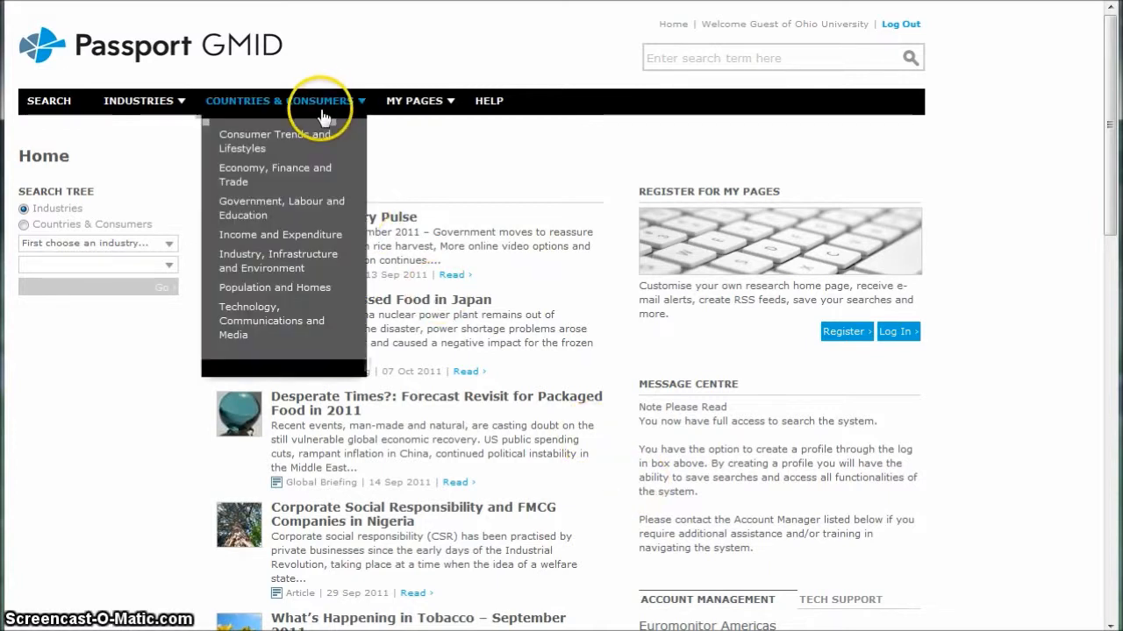
mouse_move(254, 141)
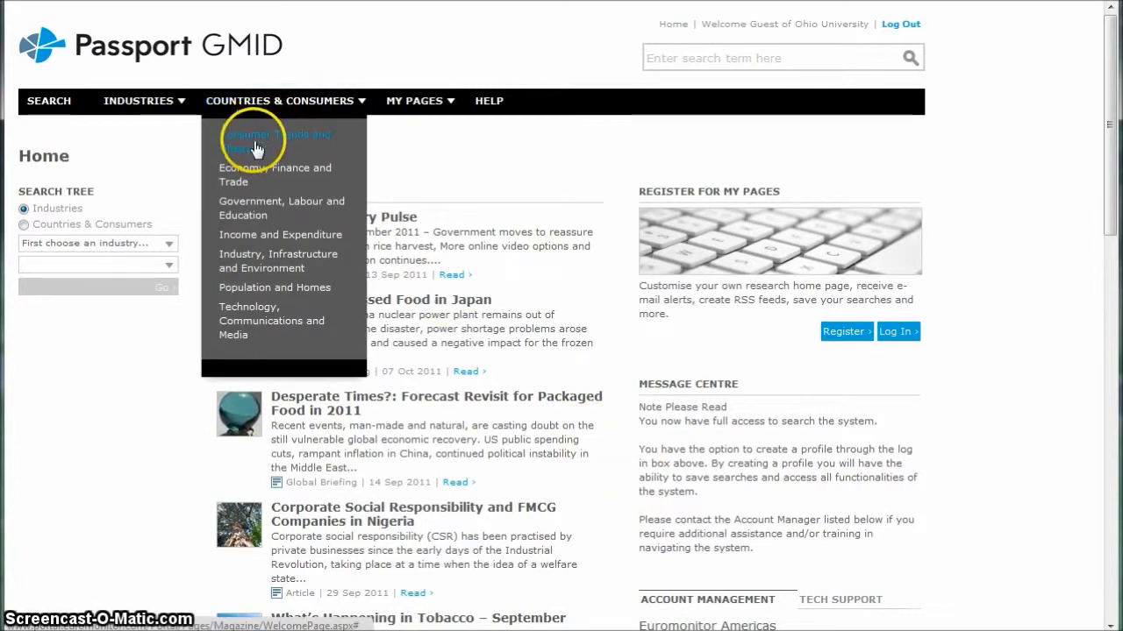
mouse_move(248, 153)
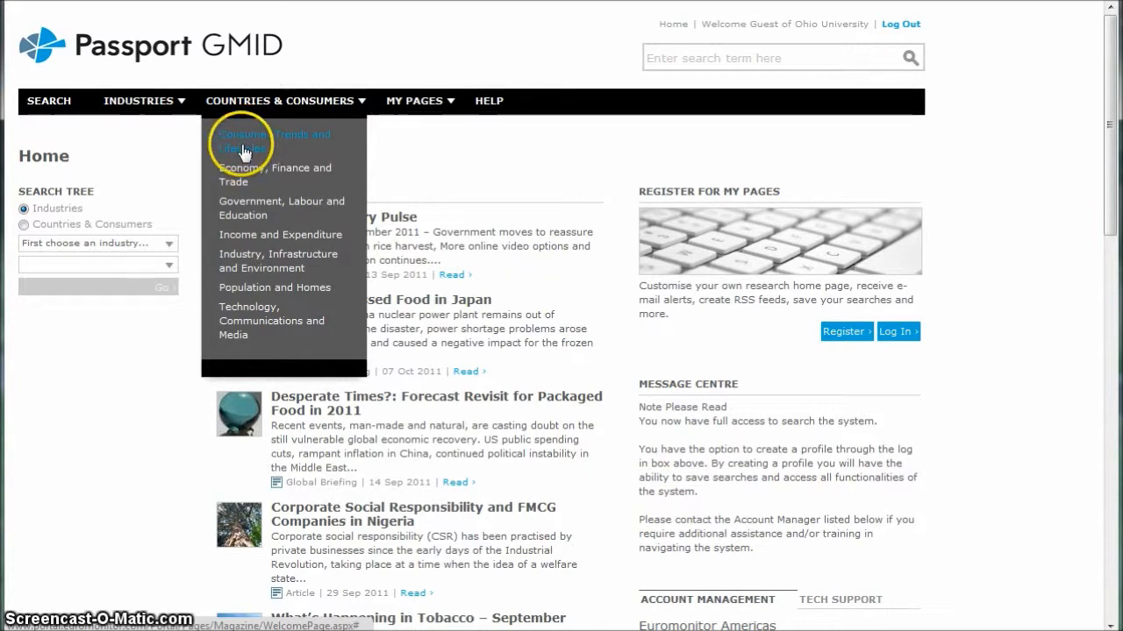
left_click(244, 141)
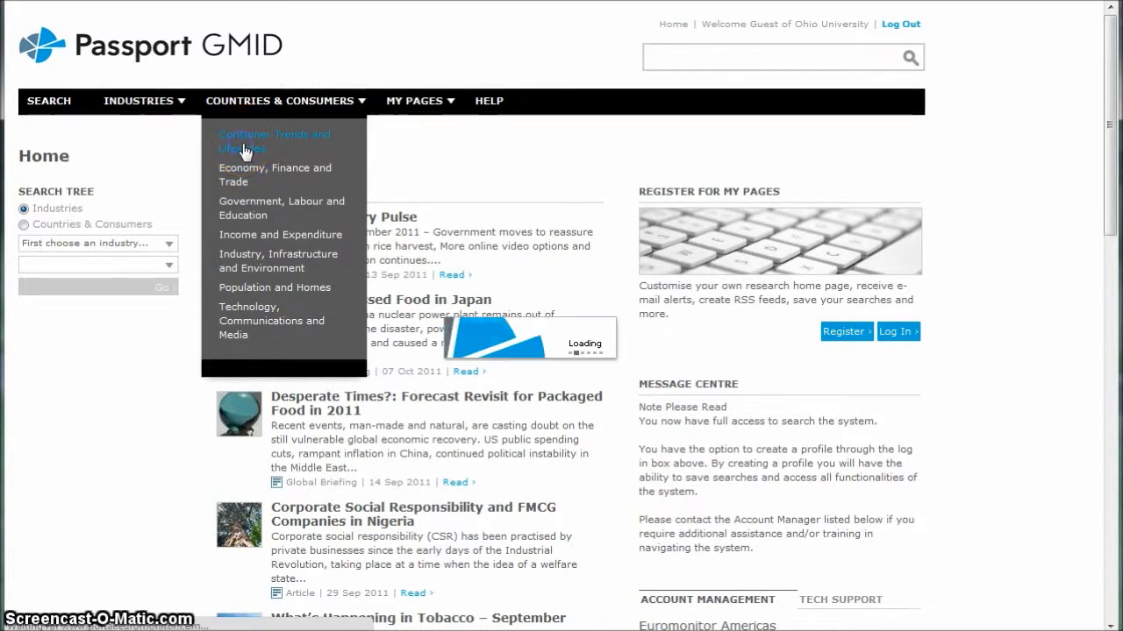
left_click(274, 141)
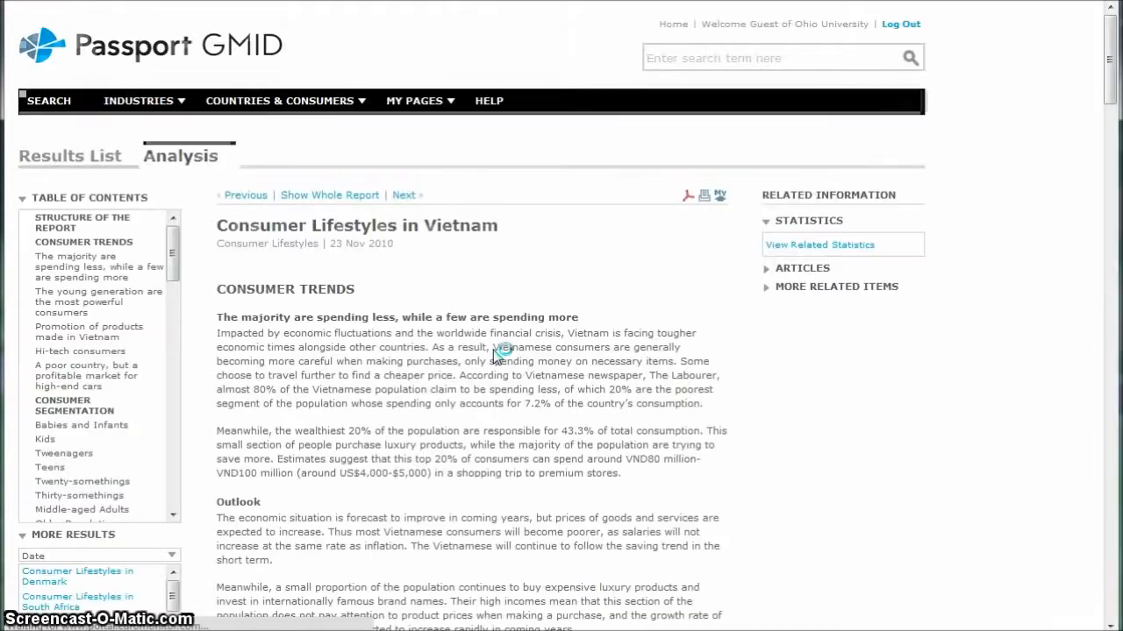
- Scroll the Table of Contents down to Attitudes towards Hair and Beauty
scroll("down", 3)
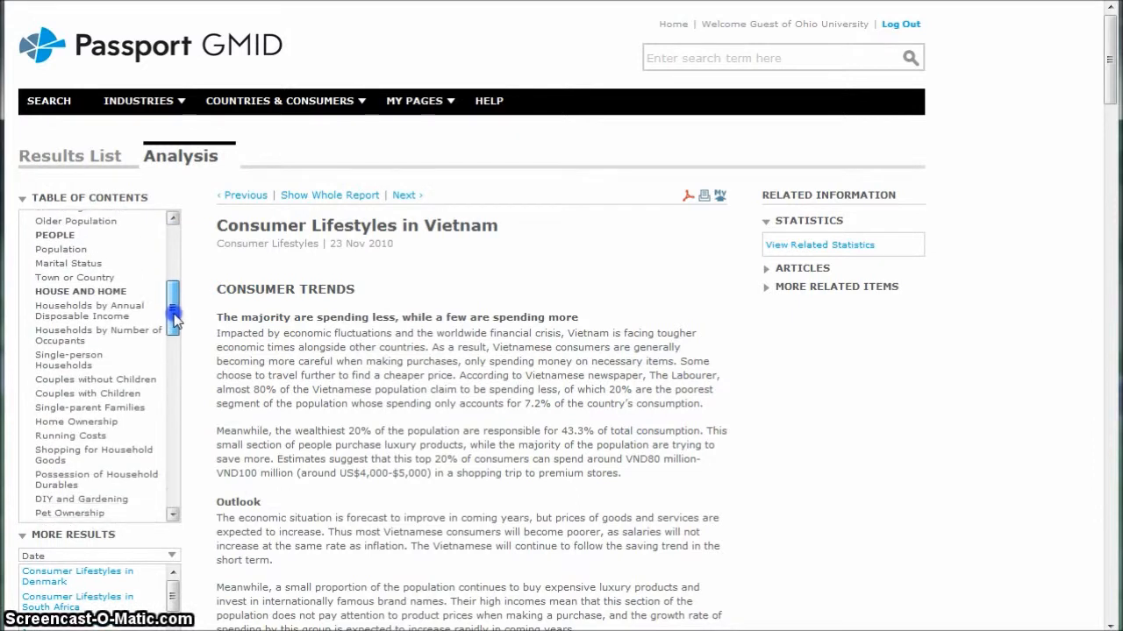
scroll("down", 3)
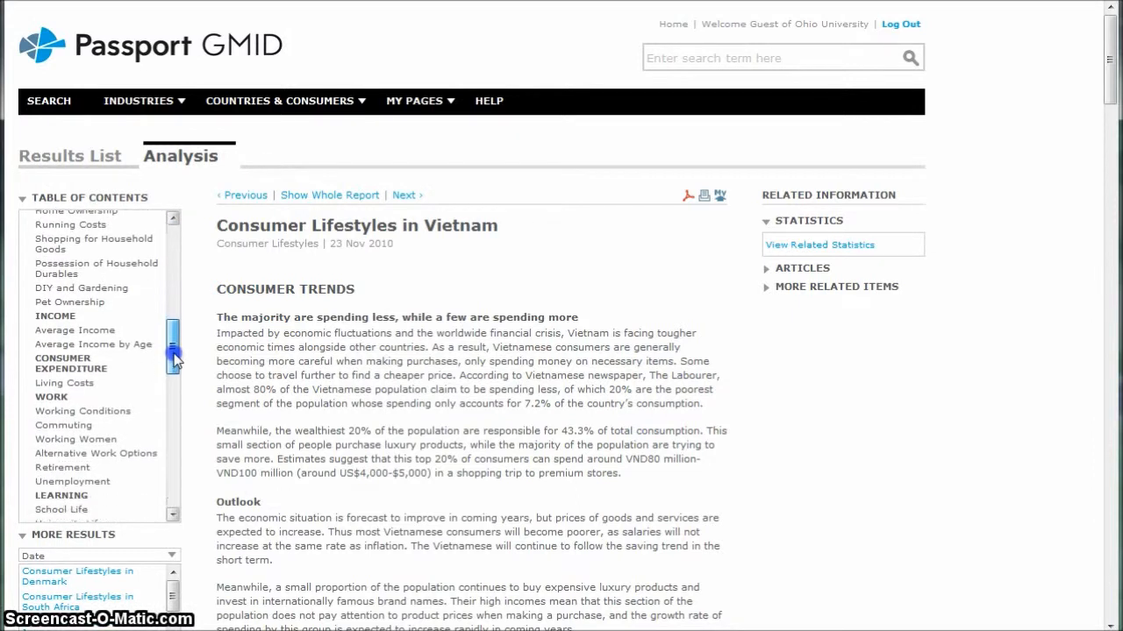
scroll("down", 3)
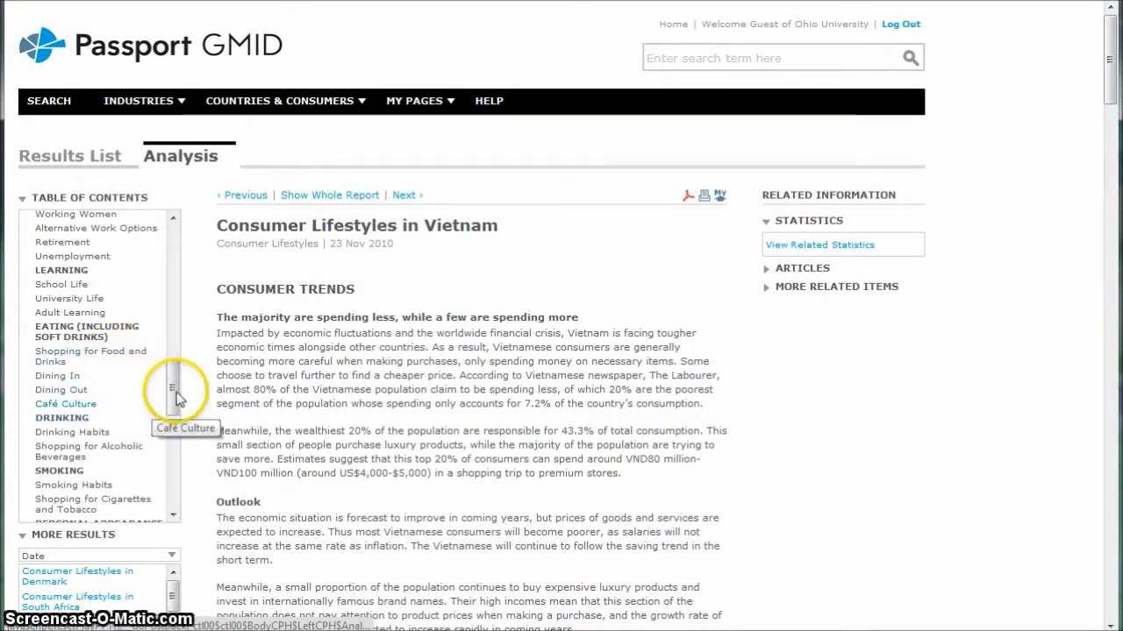
scroll("down", 3)
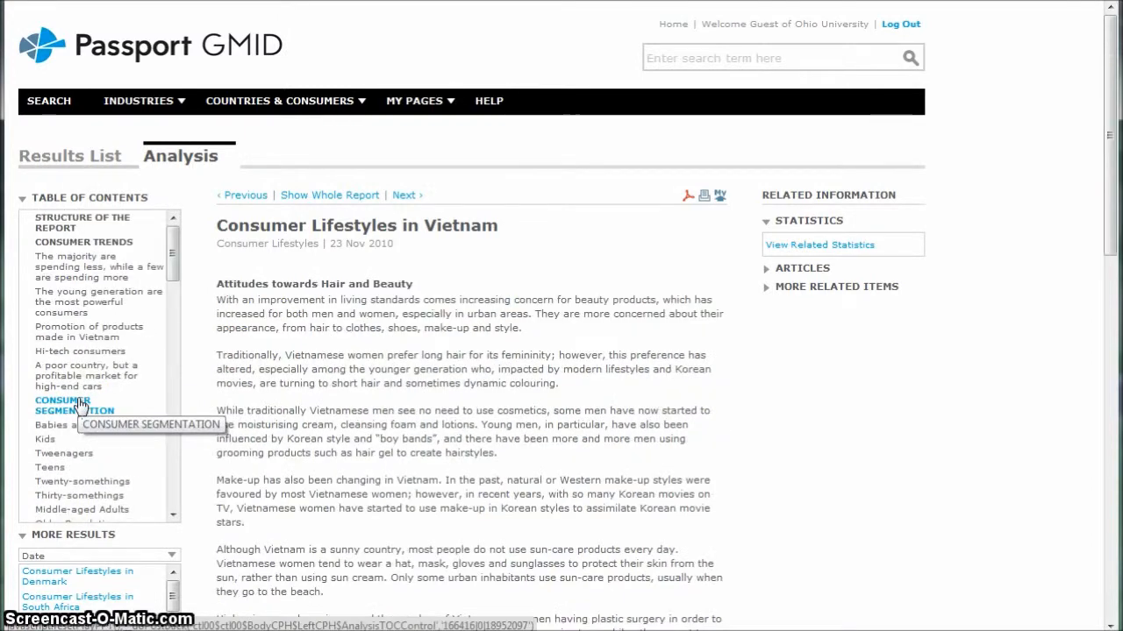
scroll("down", 3)
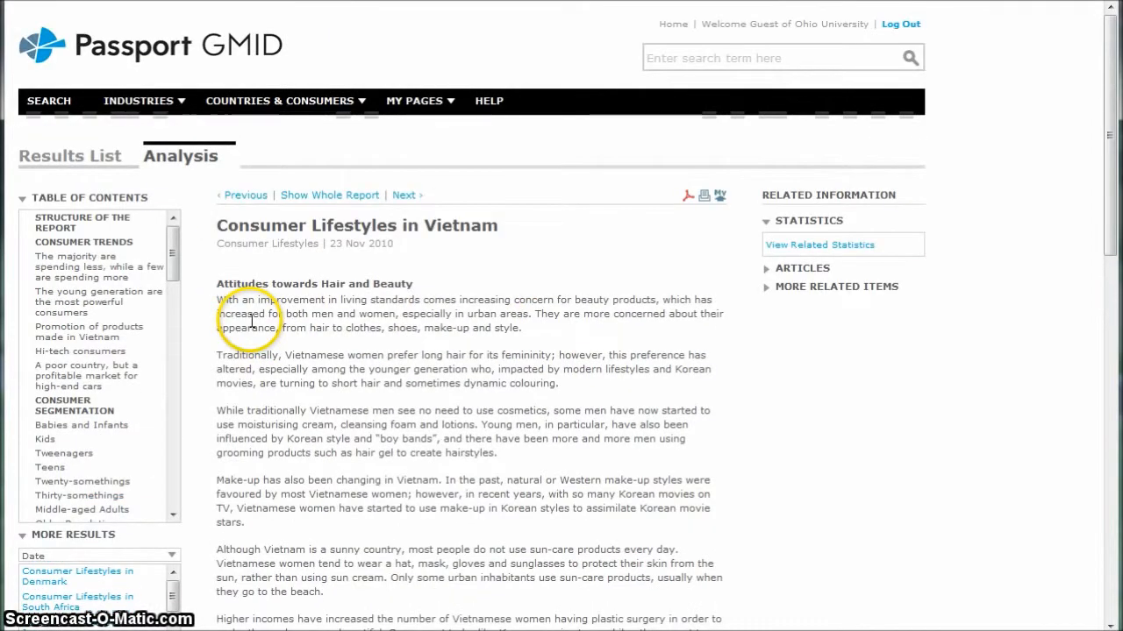
mouse_move(284, 244)
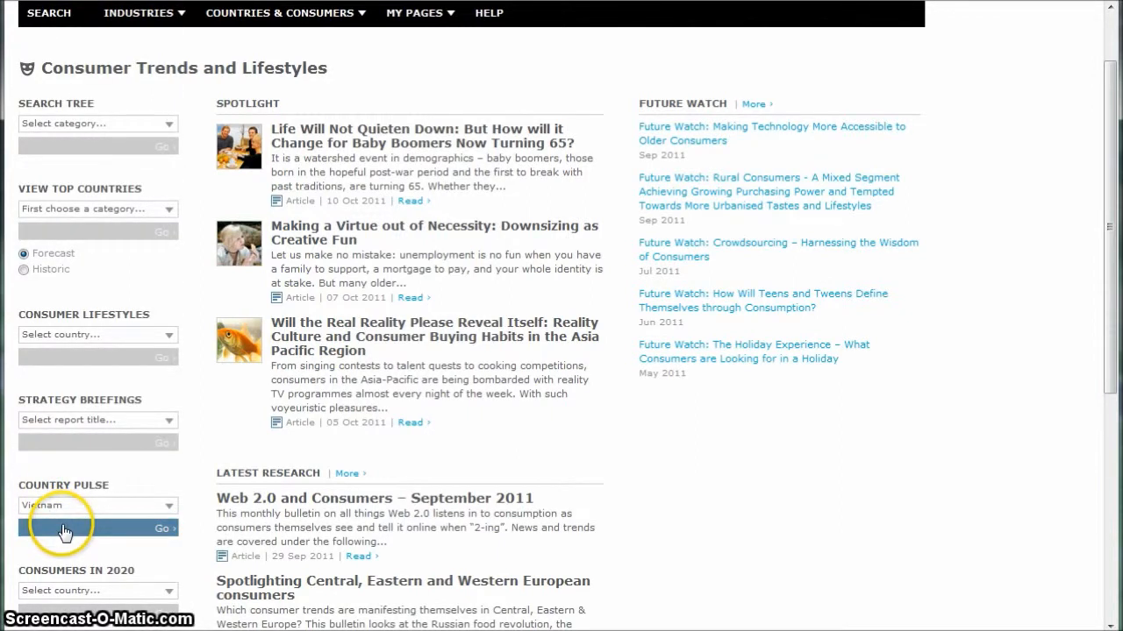
- Open the Vietnam: Country Pulse report and scroll through it
left_click(161, 528)
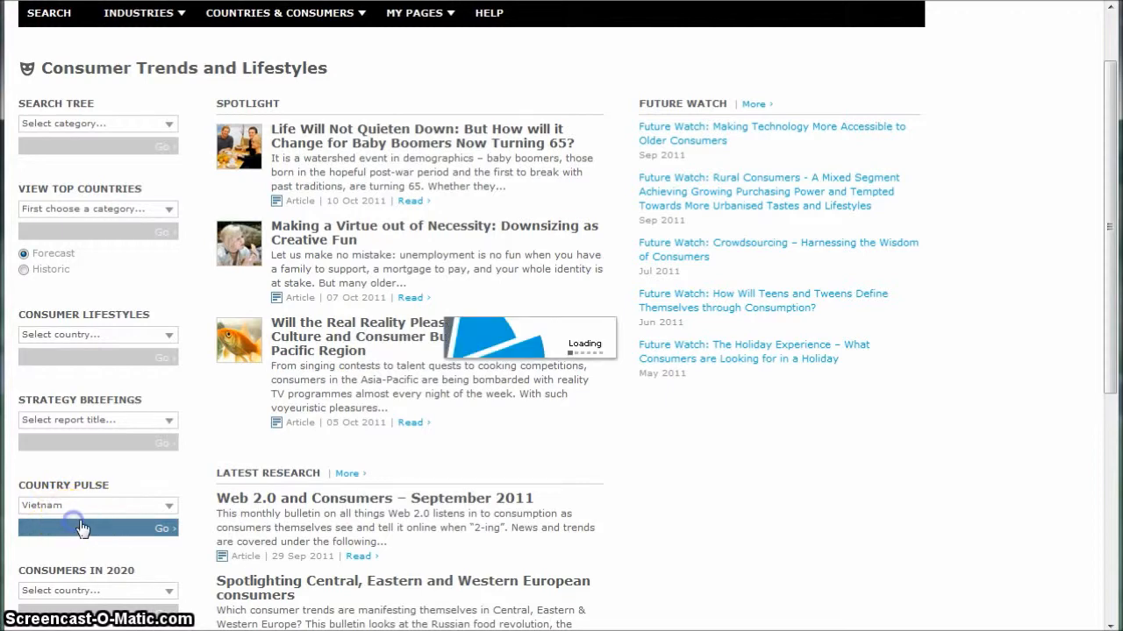
left_click(162, 528)
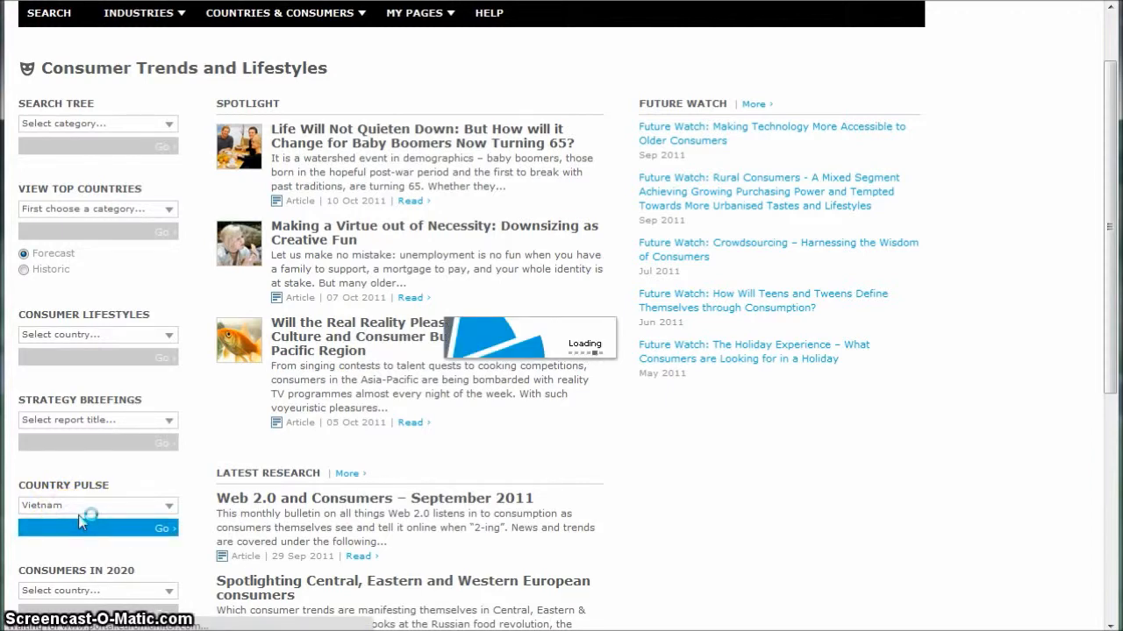
left_click(162, 528)
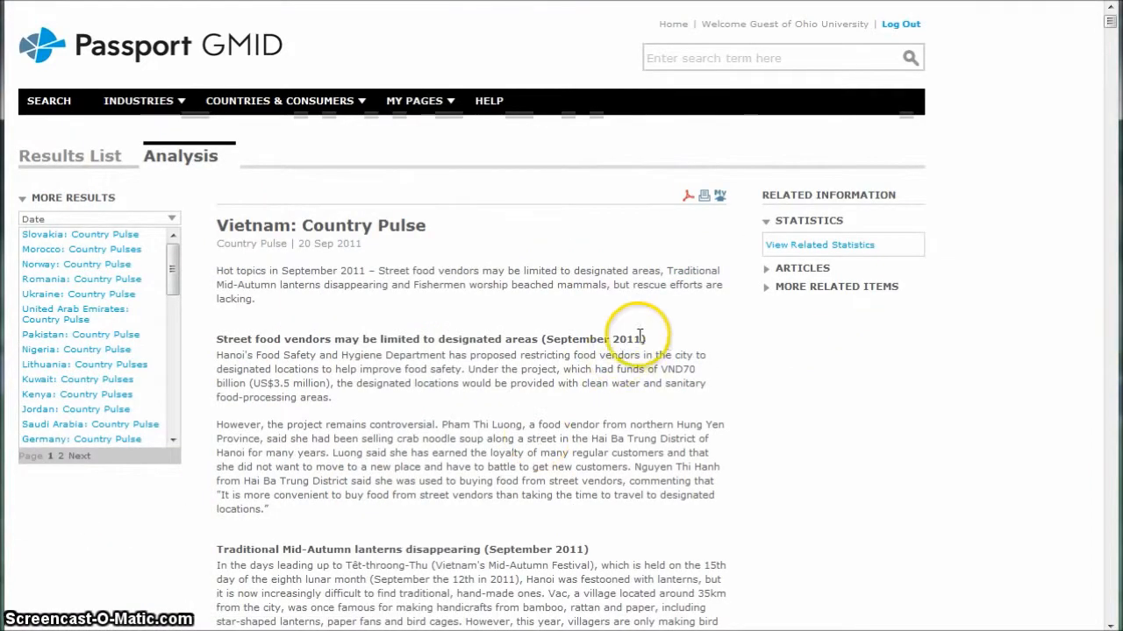
scroll("down", 3)
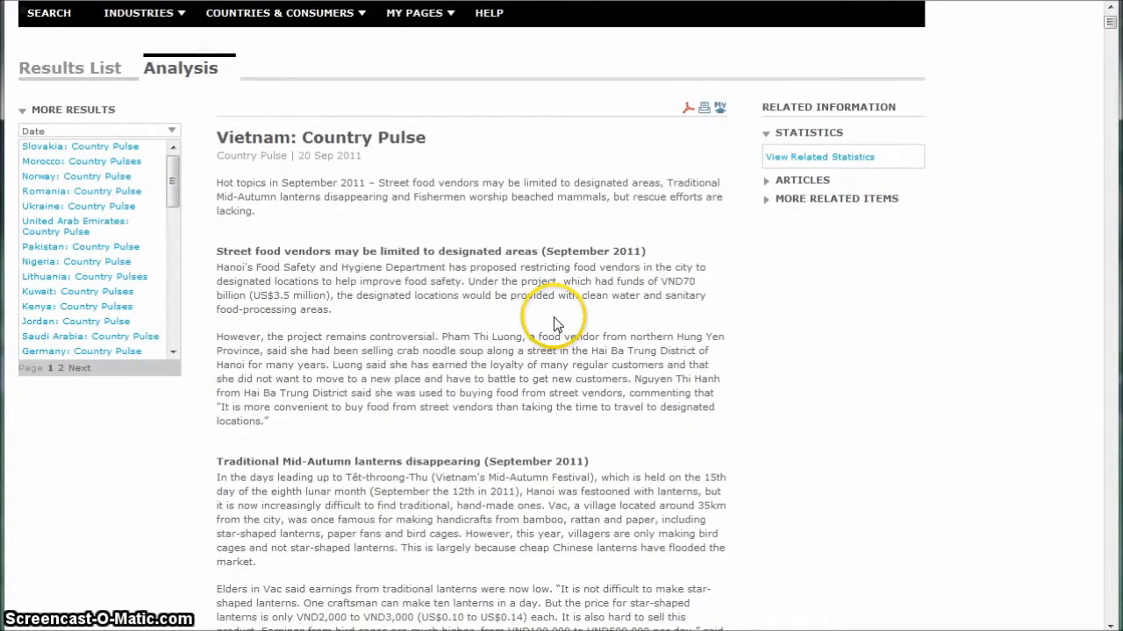
scroll("down", 3)
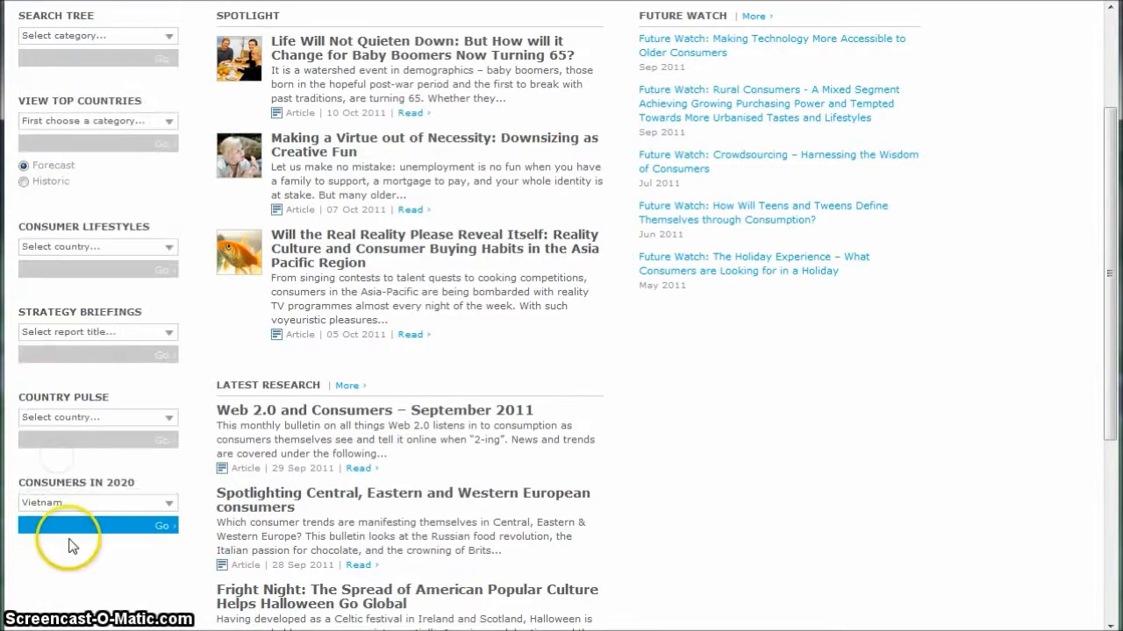
- Open the Vietnamese Consumers in 2020: A look into the future report
left_click(162, 525)
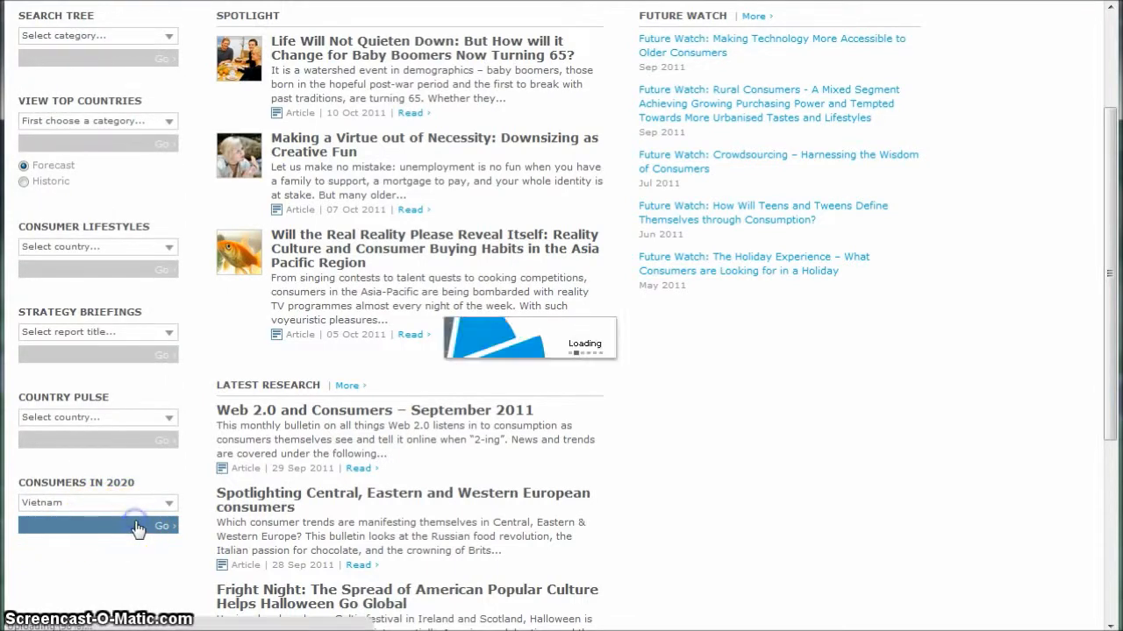
left_click(161, 526)
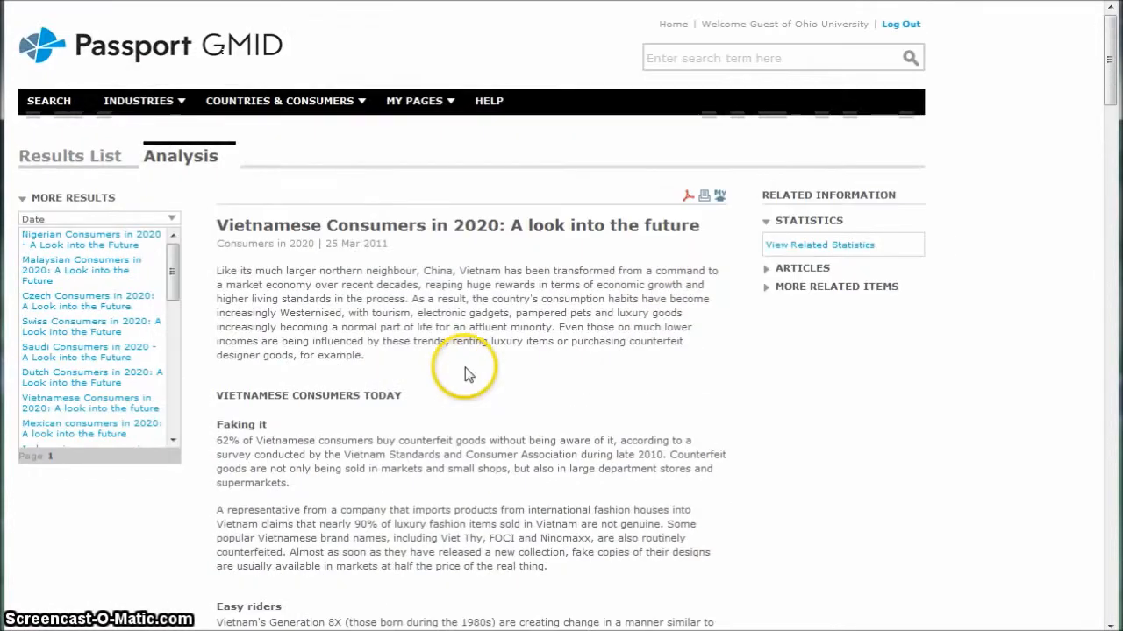
left_click(279, 100)
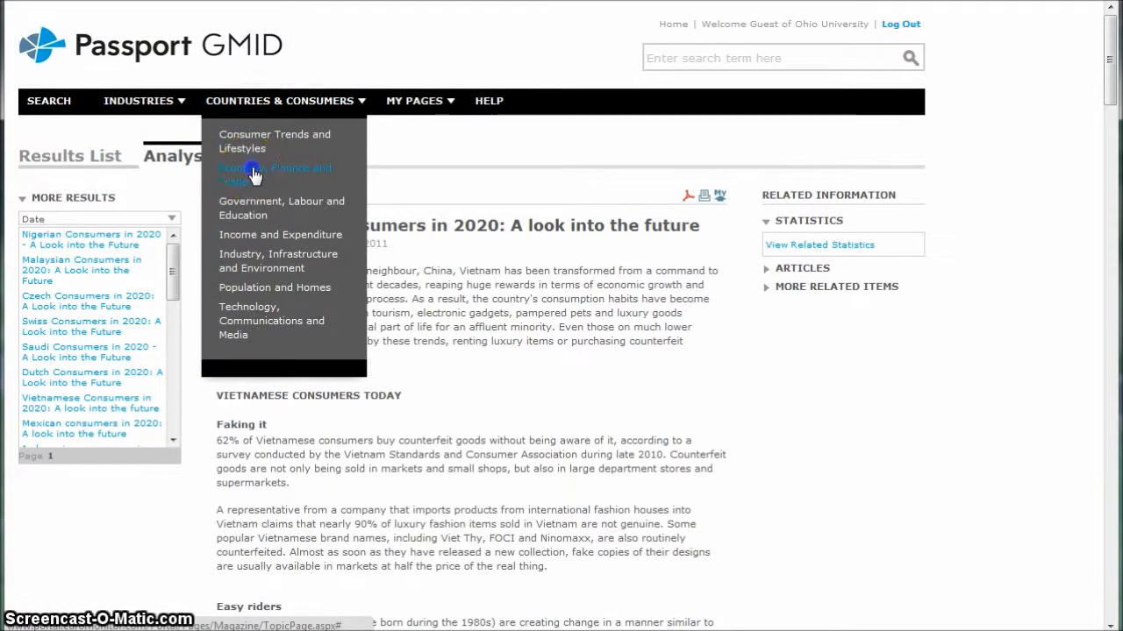
- Go to the Economy, Finance and Trade page and scroll down it
left_click(273, 173)
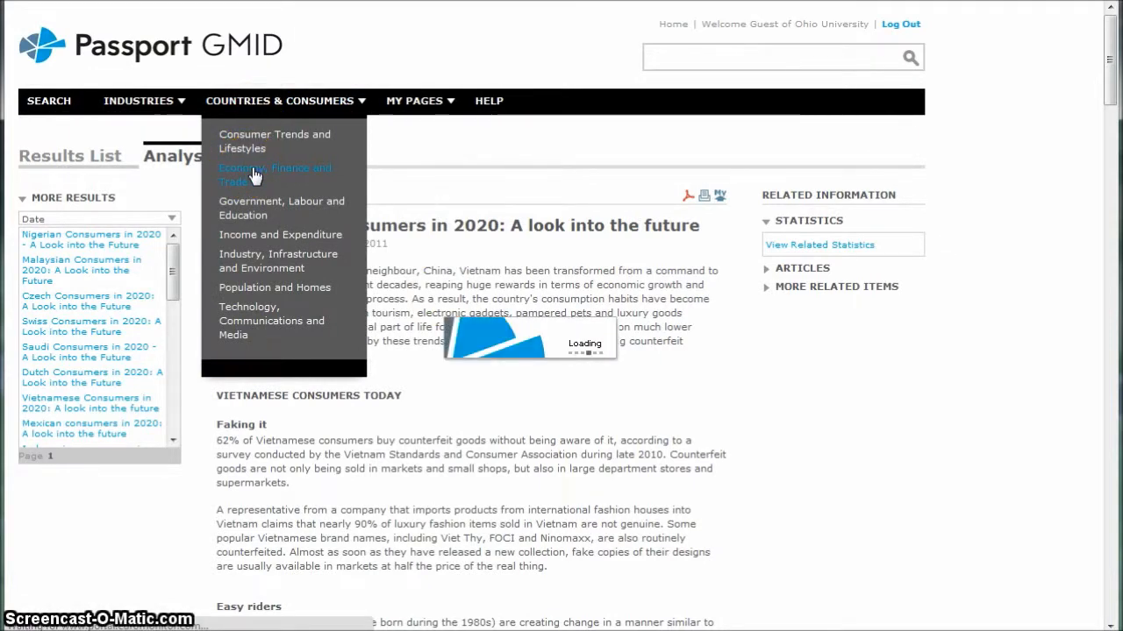
left_click(255, 174)
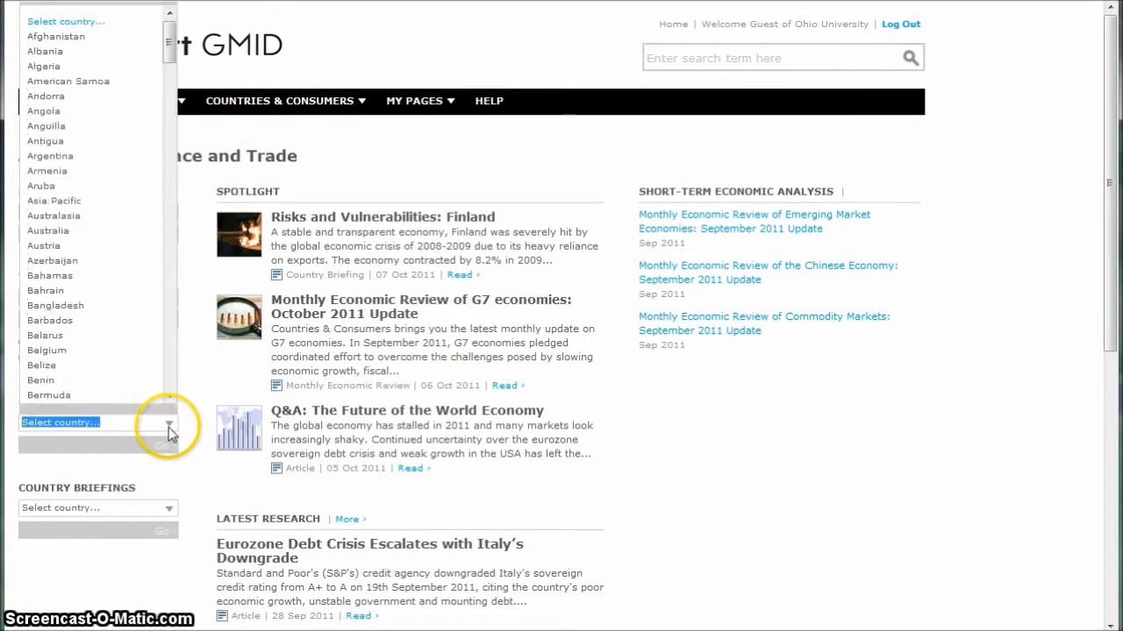
scroll("down", 3)
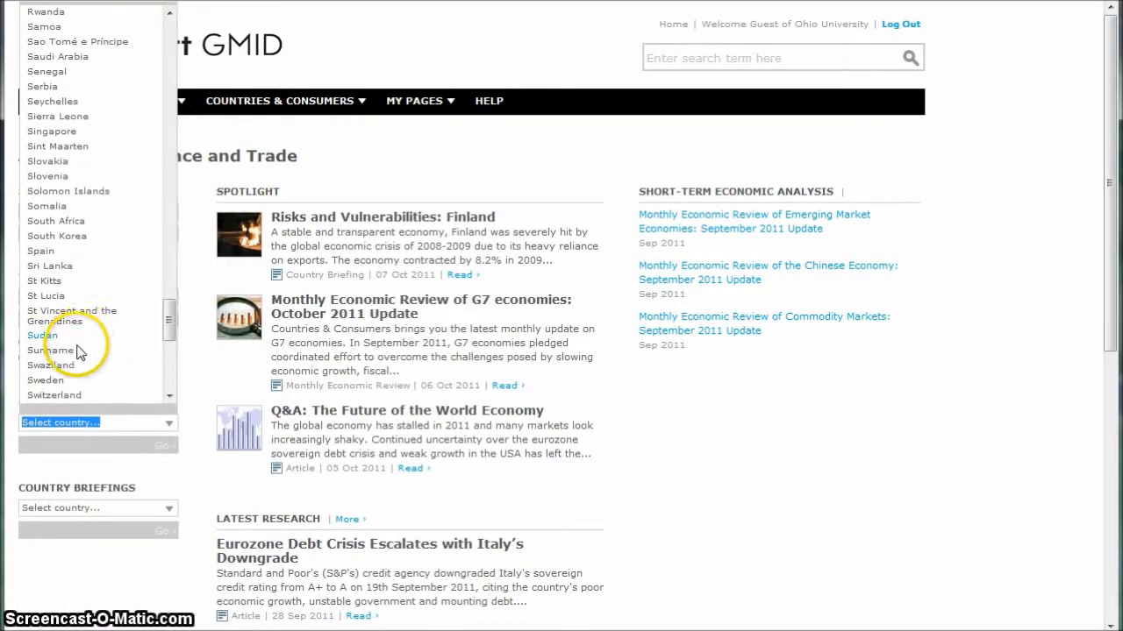
scroll("down", 3)
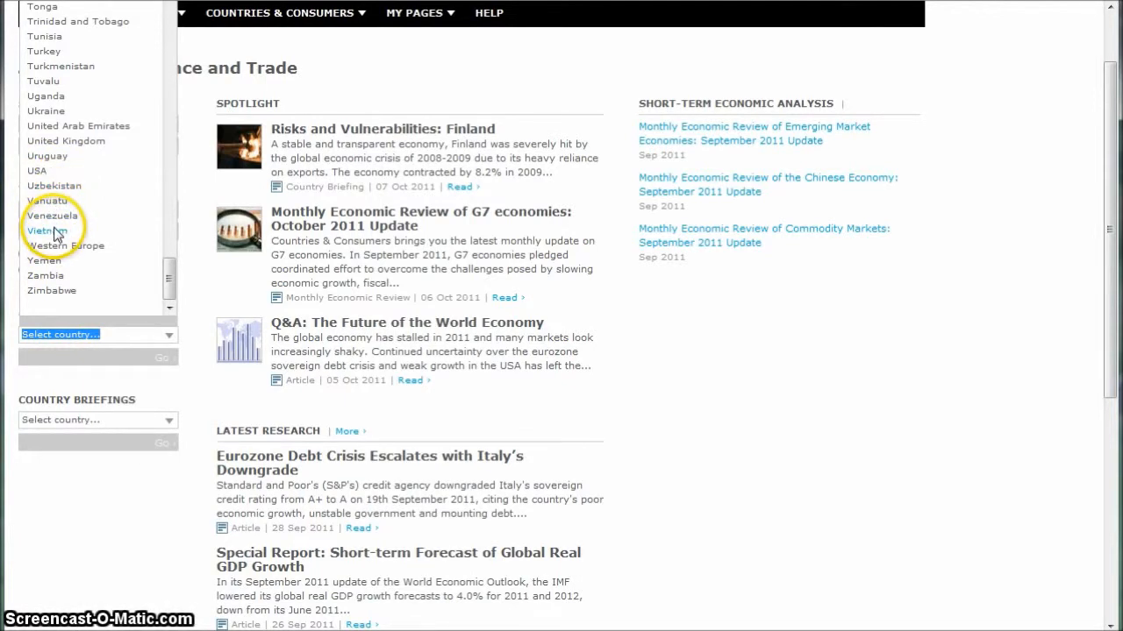
- Choose Vietnam and scroll through its country profile facts
left_click(46, 230)
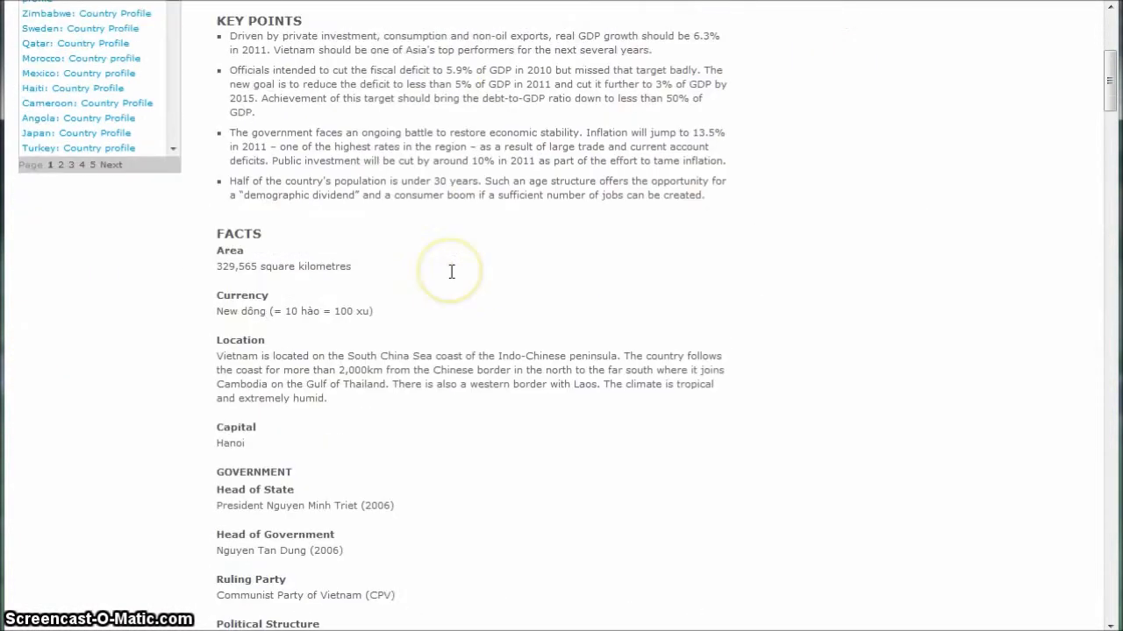
scroll("down", 3)
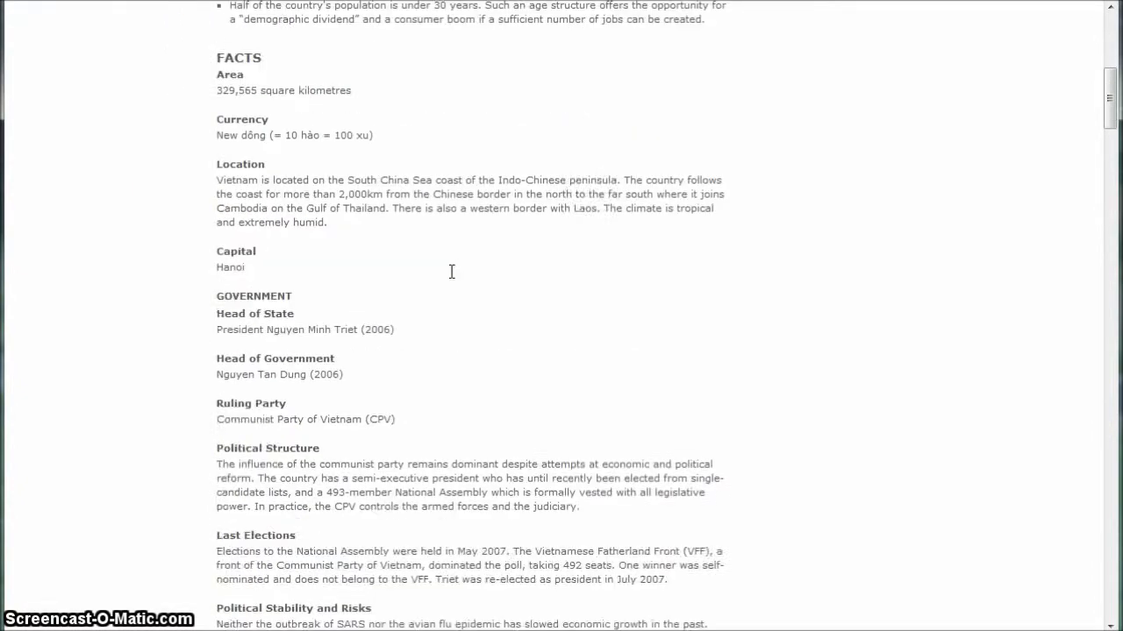
scroll("down", 3)
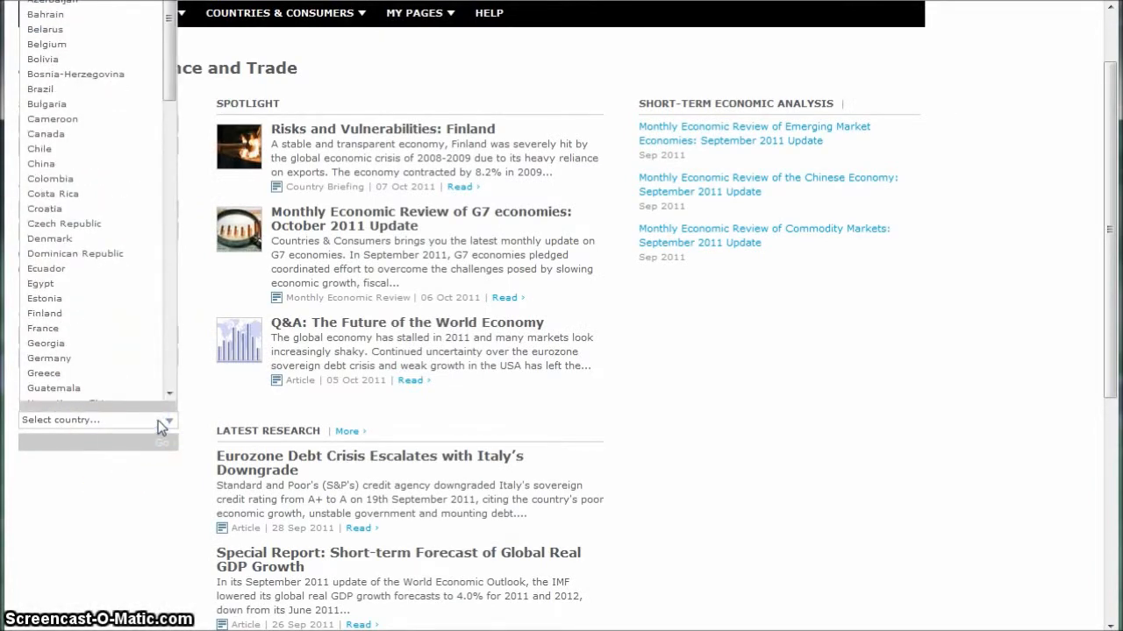
- Open Vietnam's Risks and Vulnerabilities briefing and scroll through its charts
scroll("down", 3)
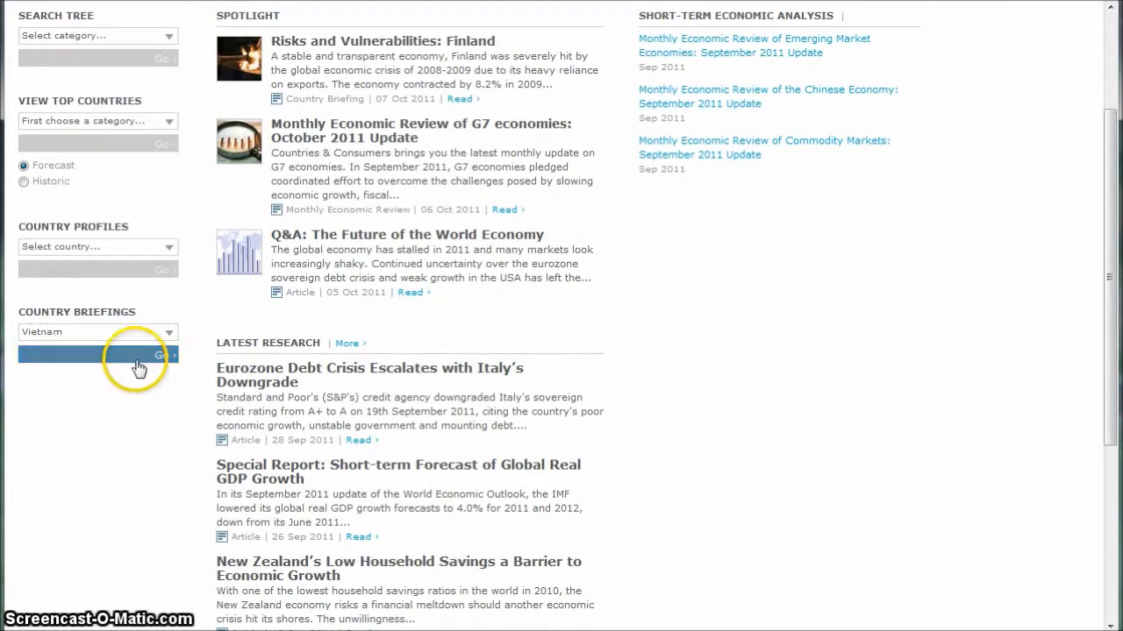
left_click(161, 354)
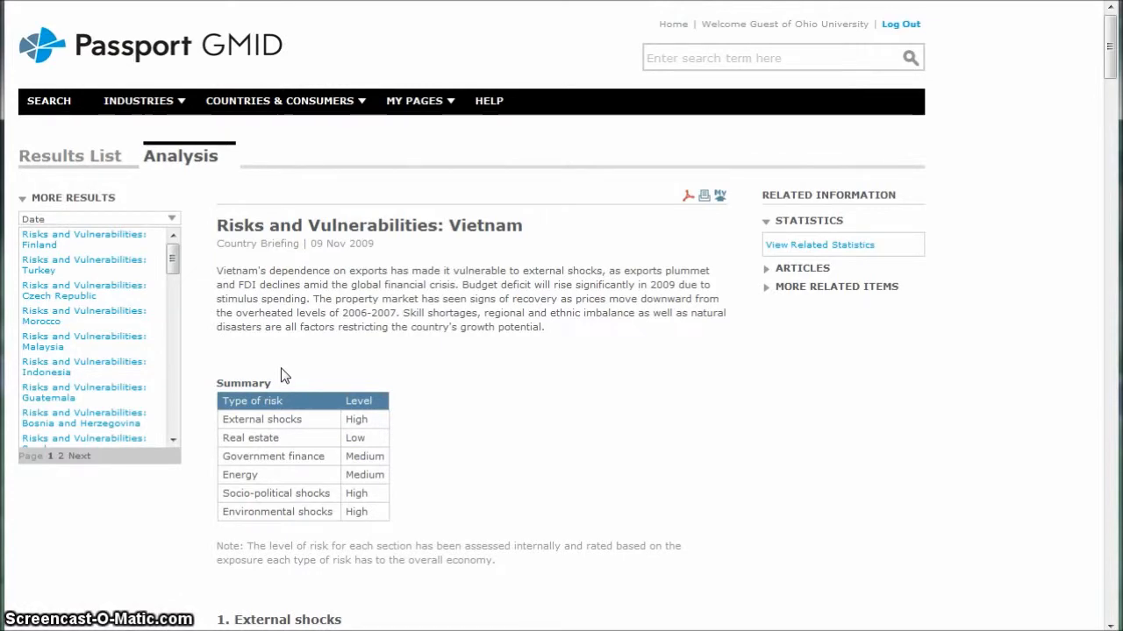
mouse_move(538, 368)
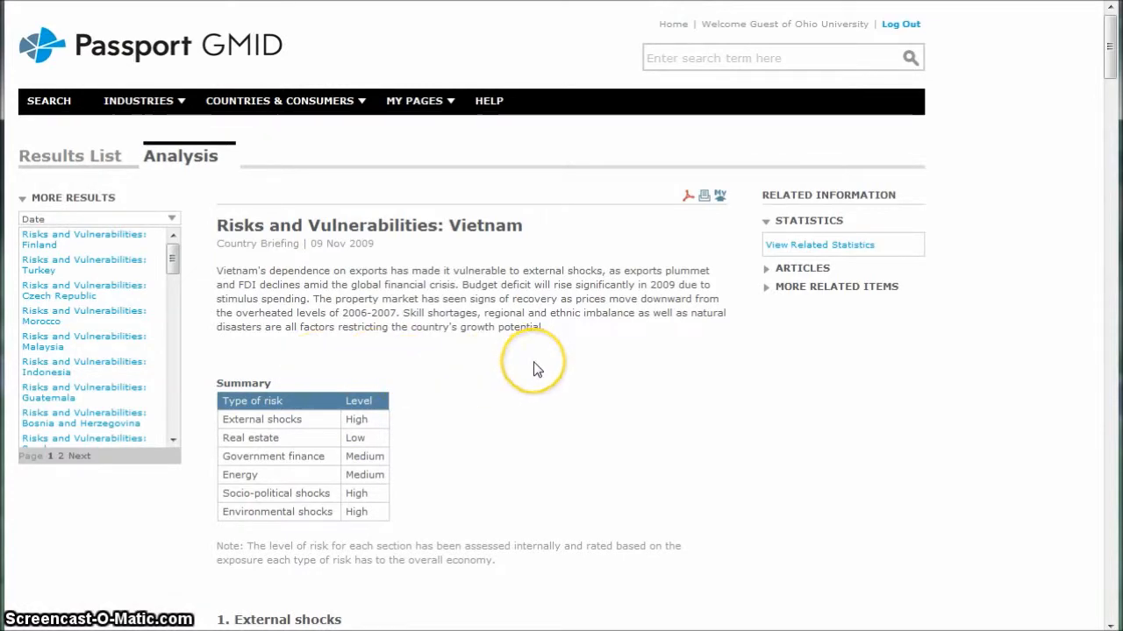
scroll("down", 3)
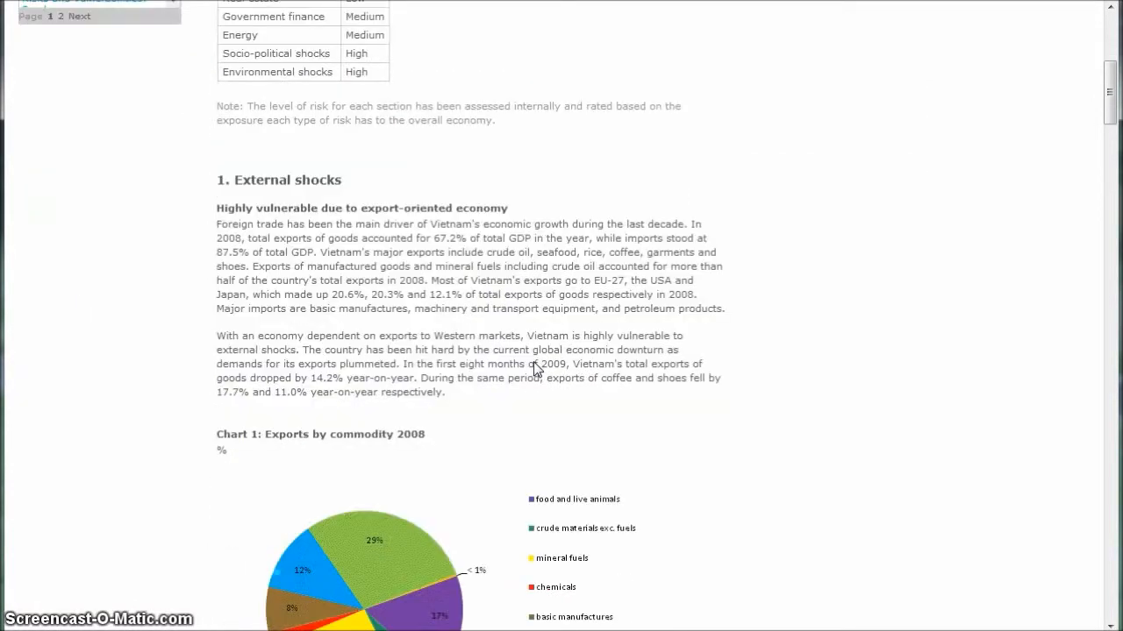
scroll("down", 3)
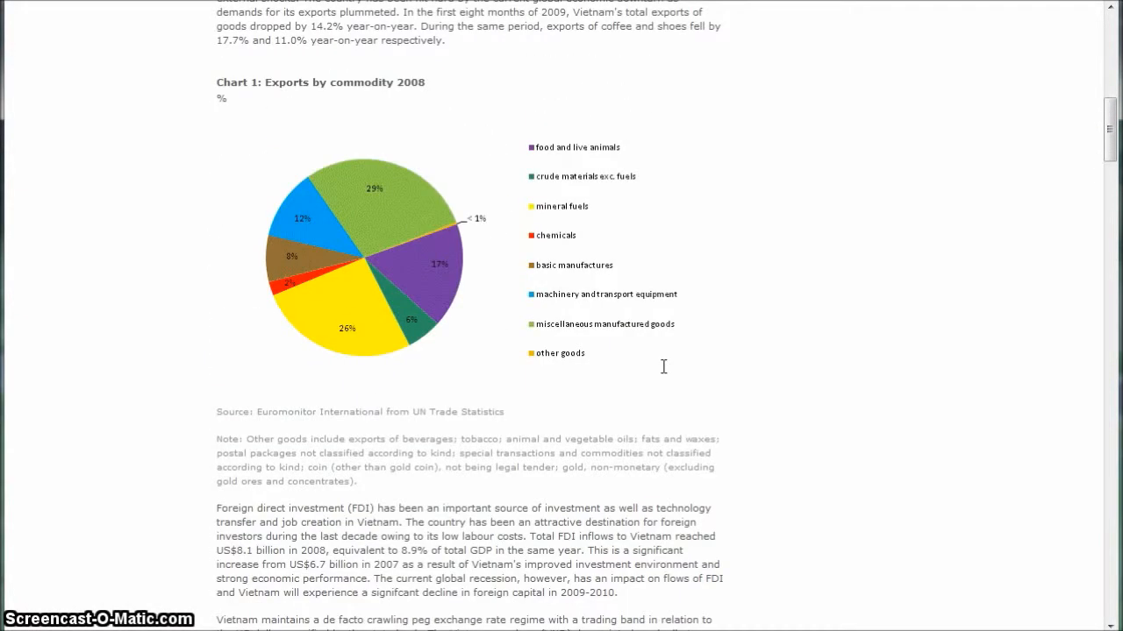
scroll("down", 3)
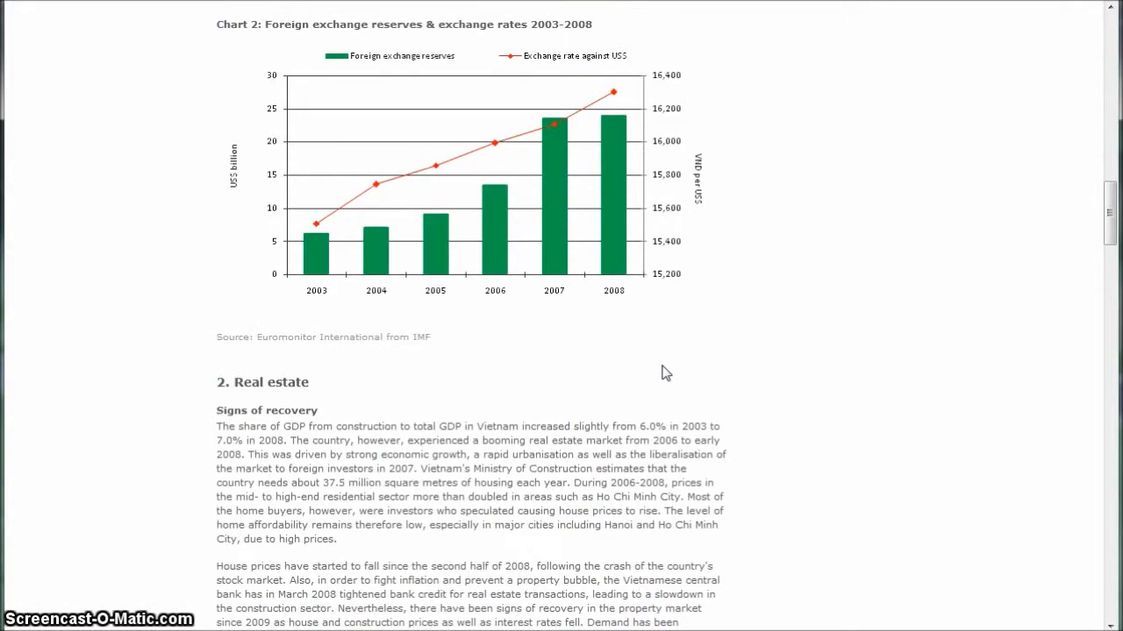
scroll("down", 3)
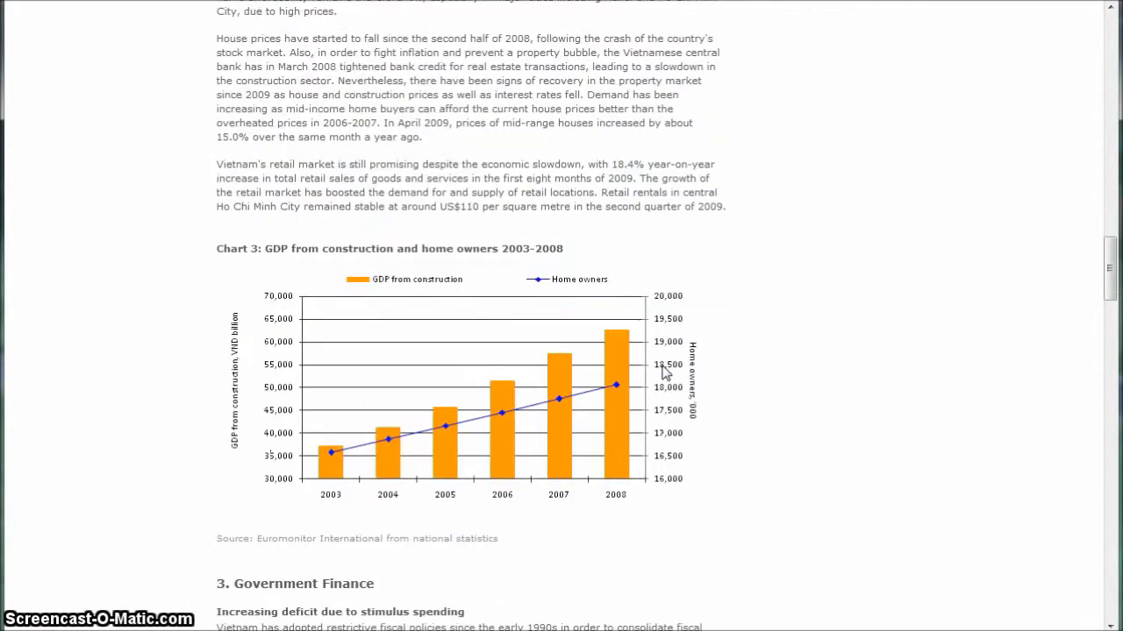
scroll("up", 3)
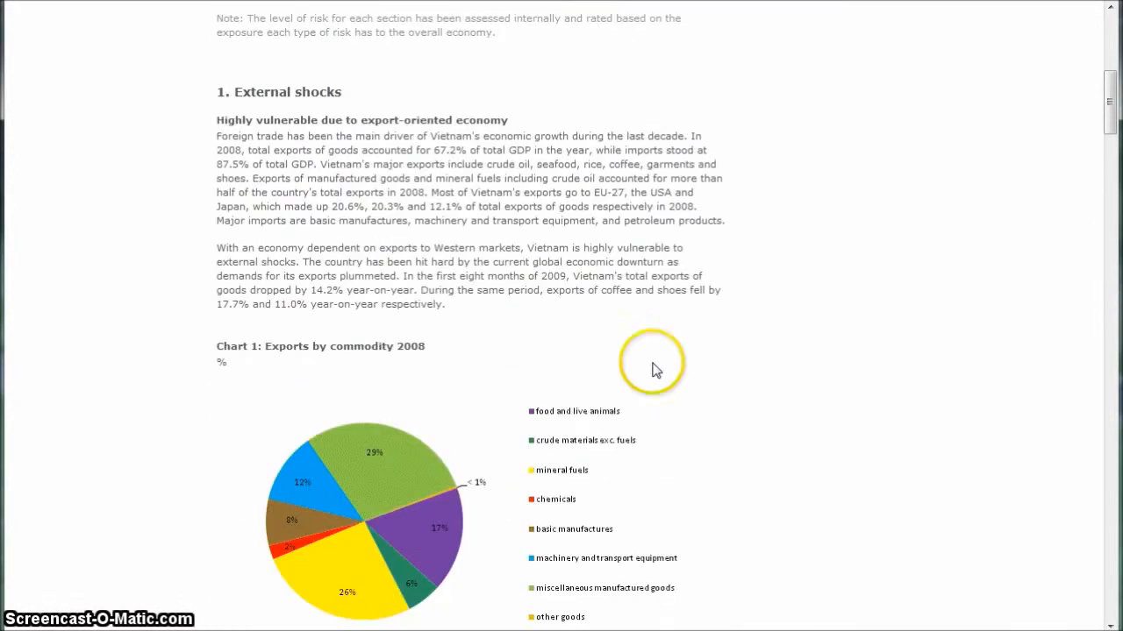
left_click(279, 12)
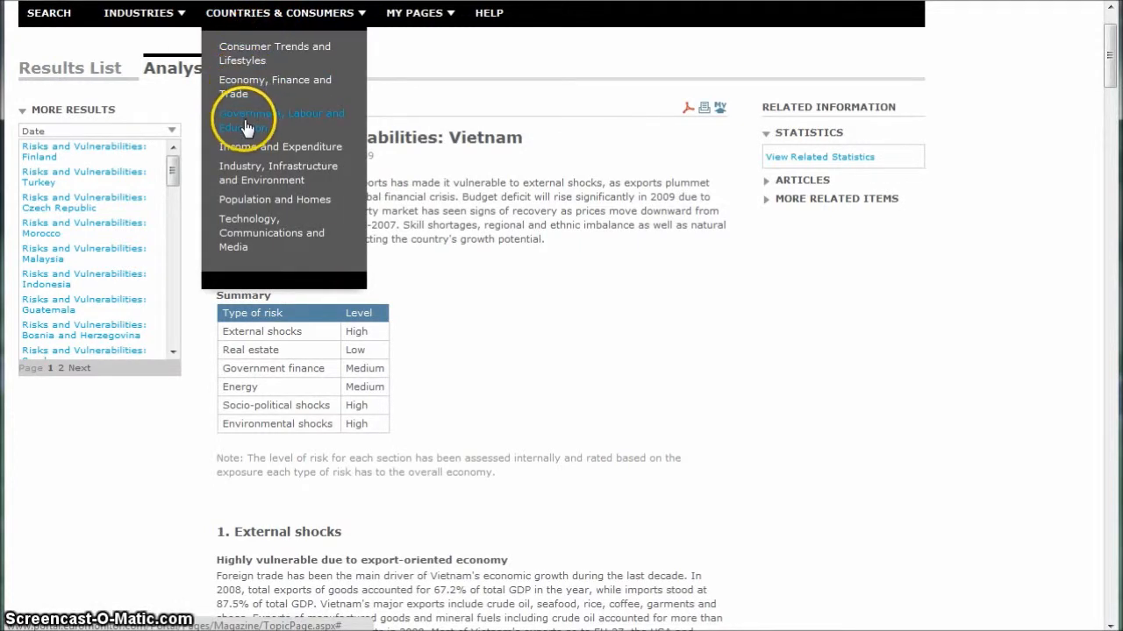
mouse_move(258, 172)
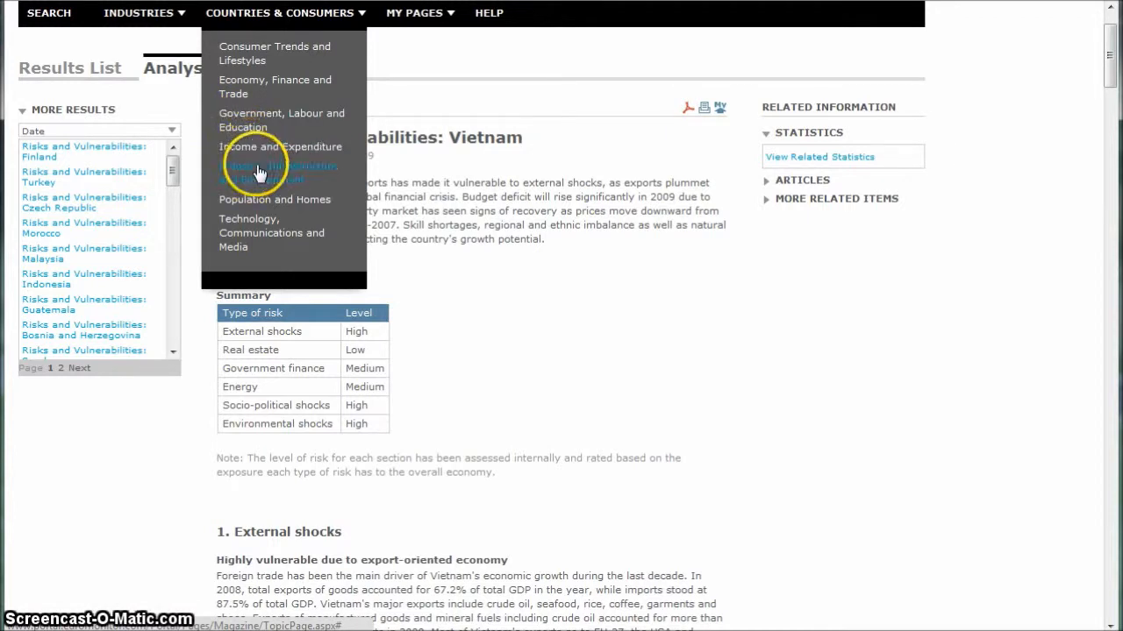
mouse_move(255, 136)
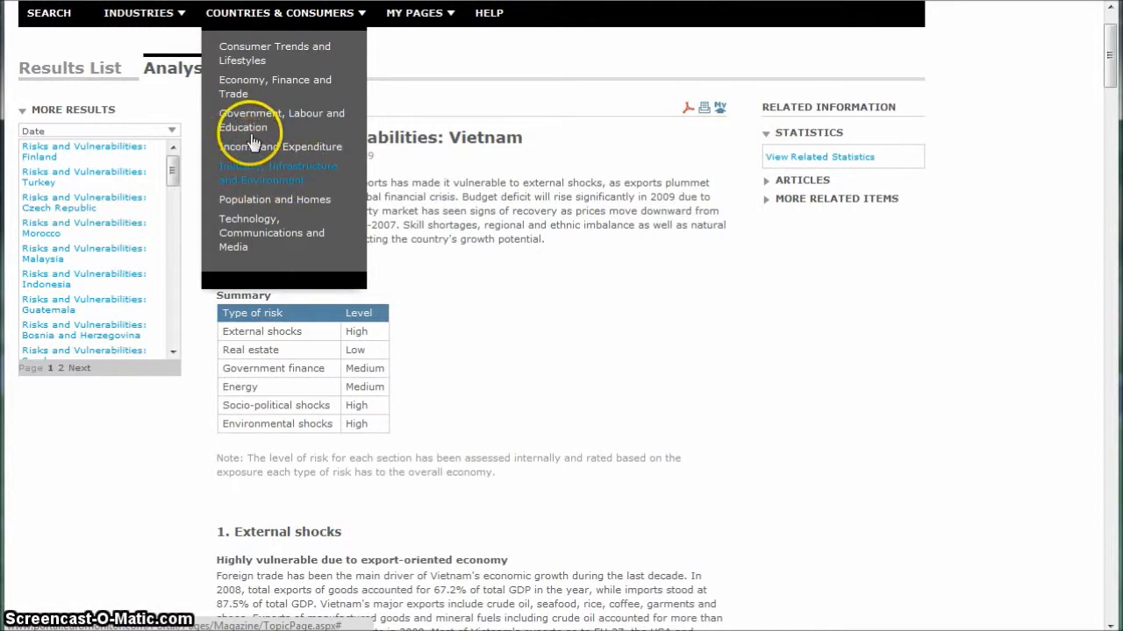
mouse_move(248, 120)
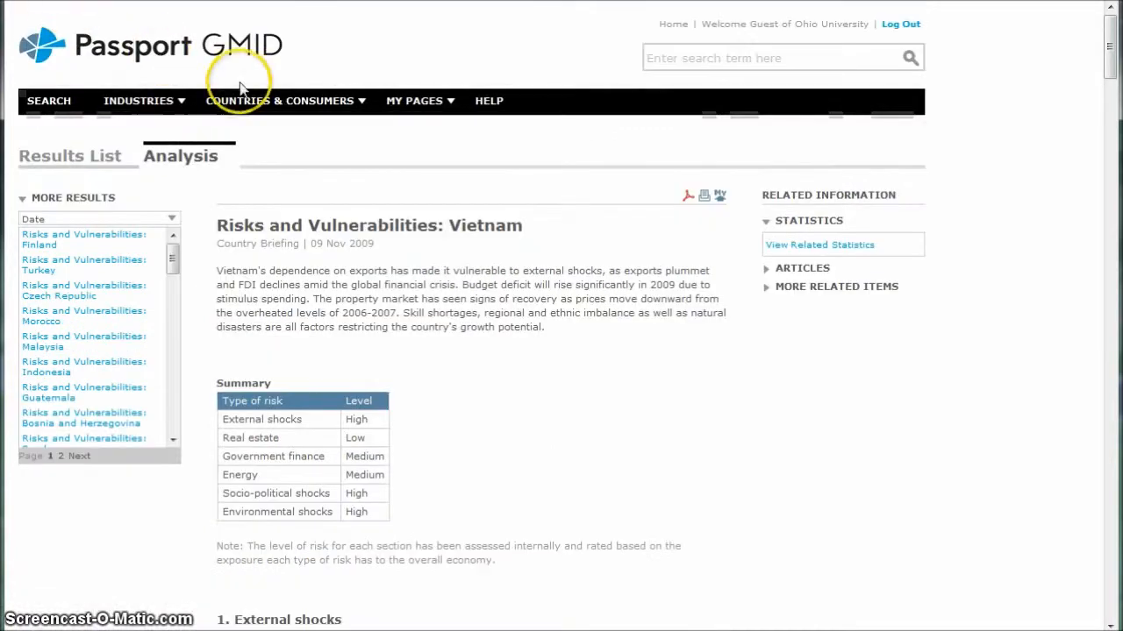
- Choose Government, Labour and Education from the Countries & Consumers menu
left_click(279, 101)
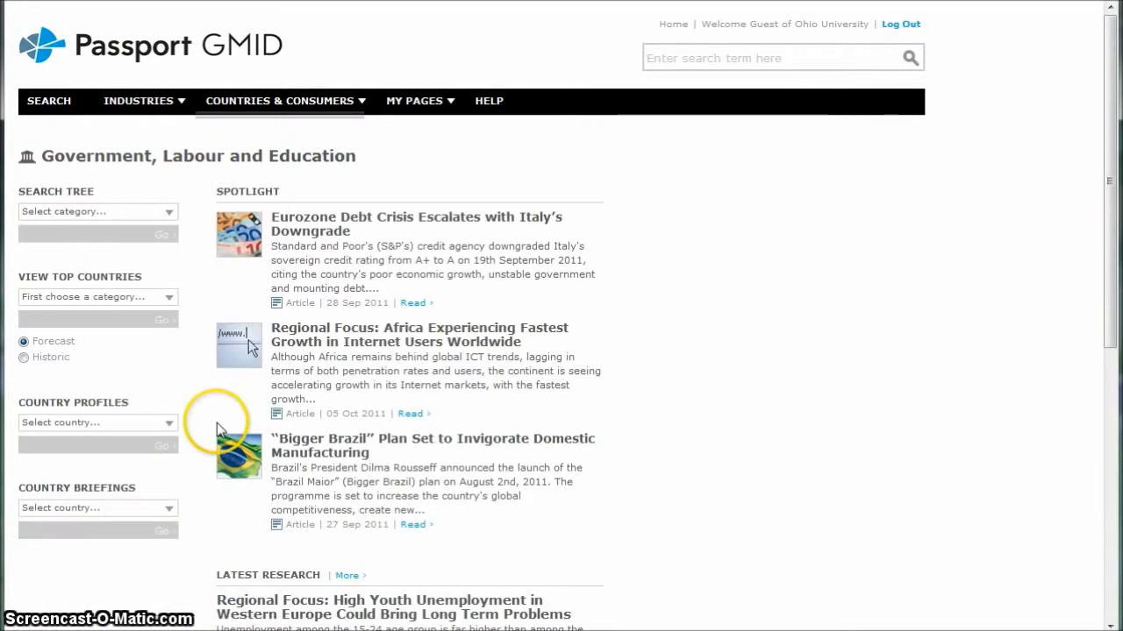
- Pick Vietnam in Country Briefings and scroll the Business Environment: Vietnam charts
left_click(96, 422)
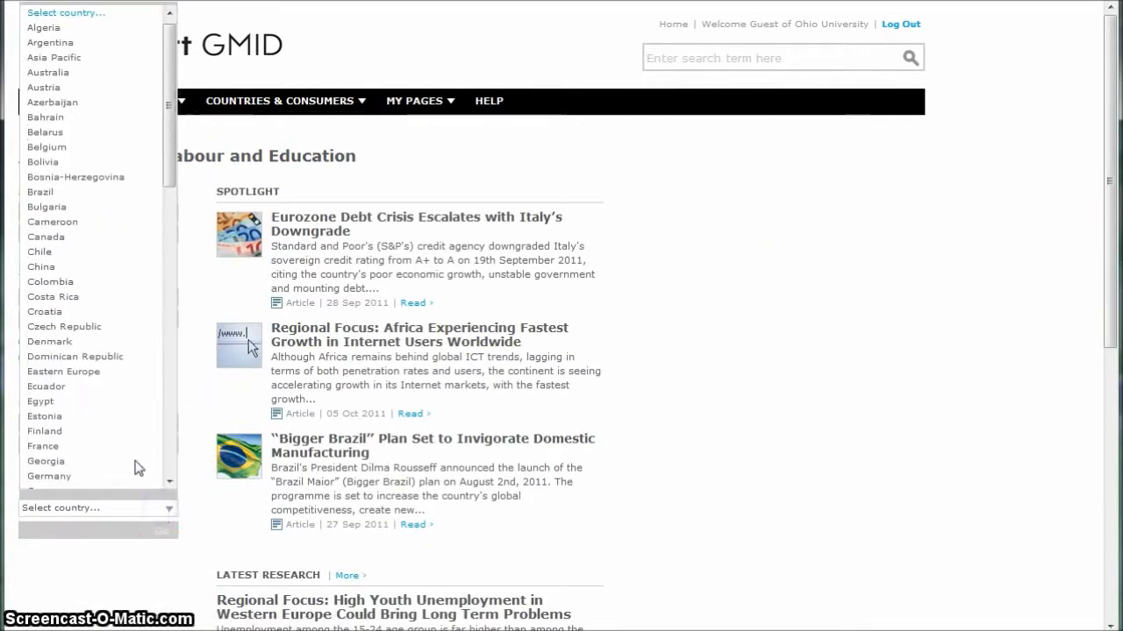
scroll("down", 3)
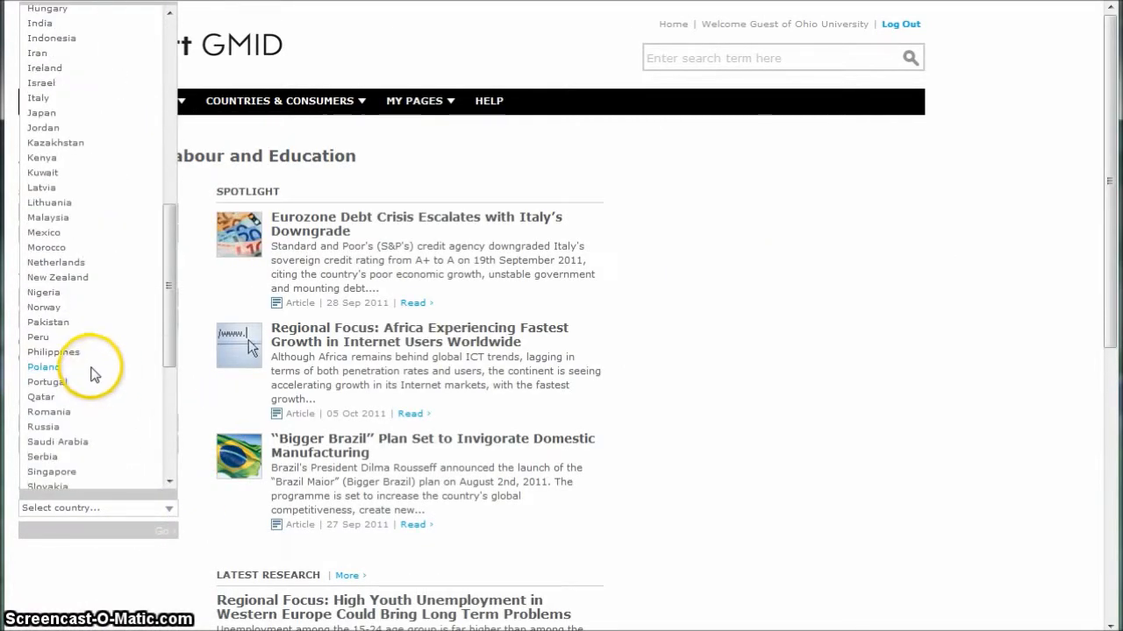
scroll("down", 3)
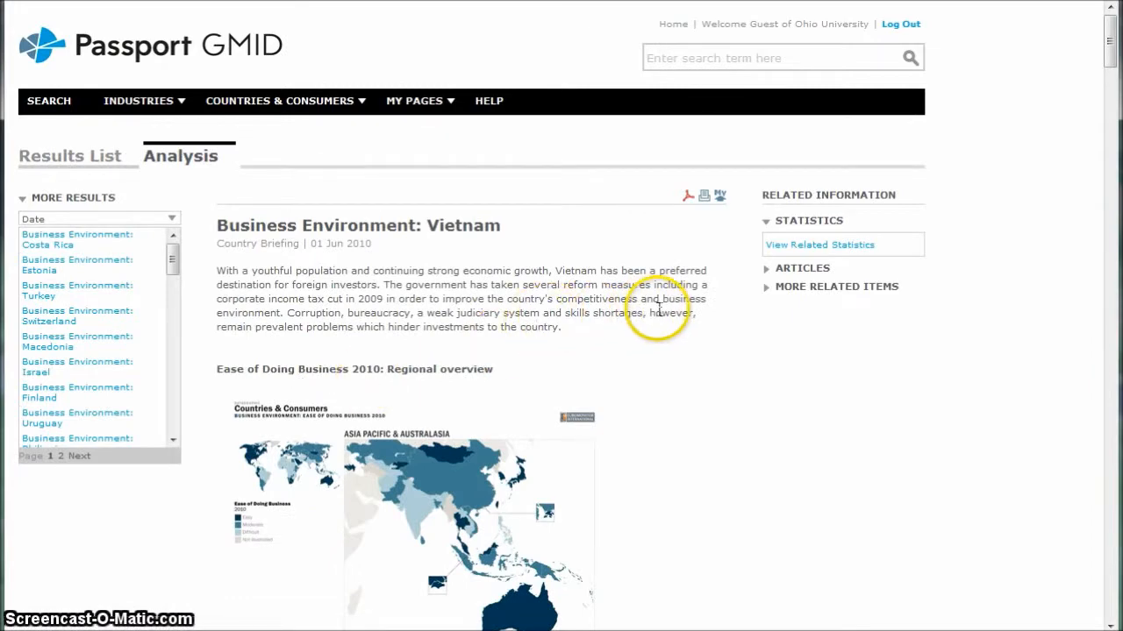
scroll("down", 3)
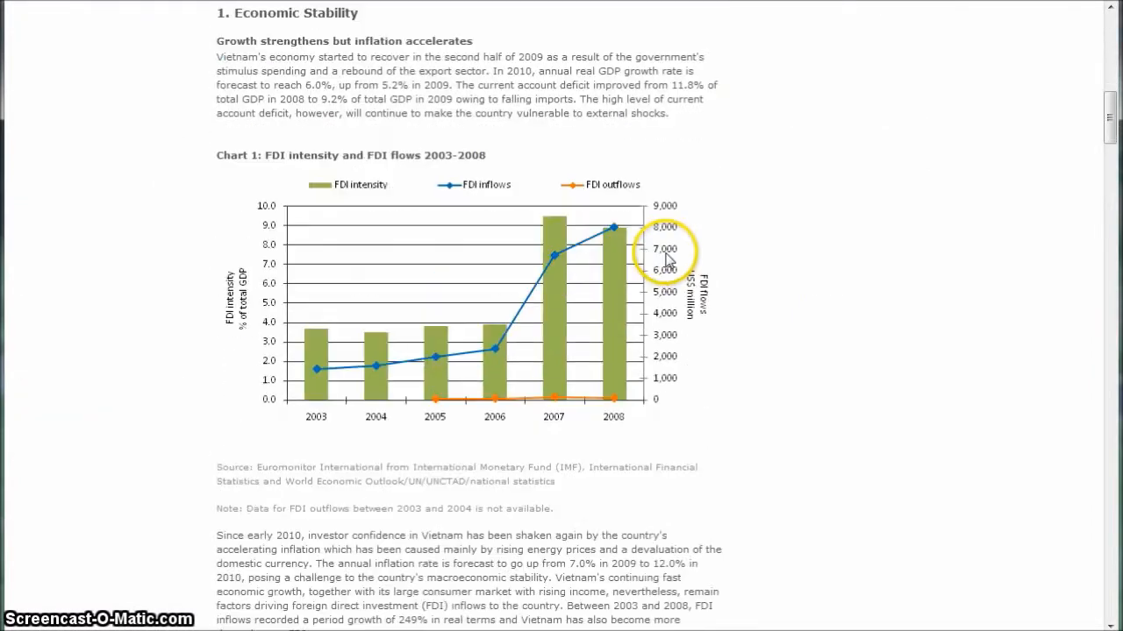
scroll("down", 3)
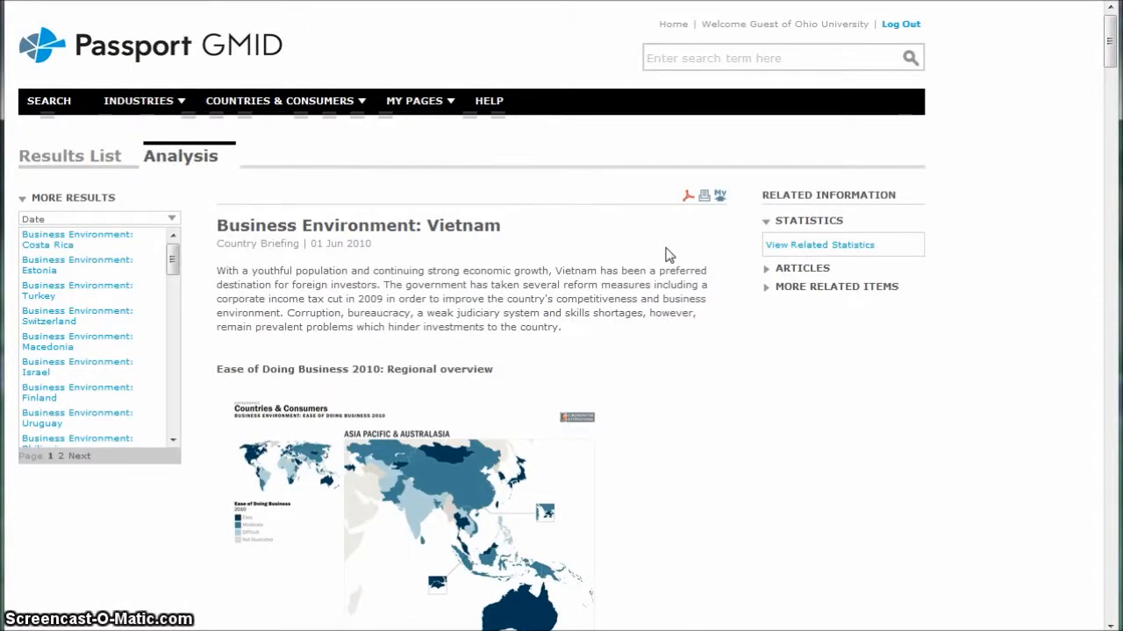
mouse_move(646, 265)
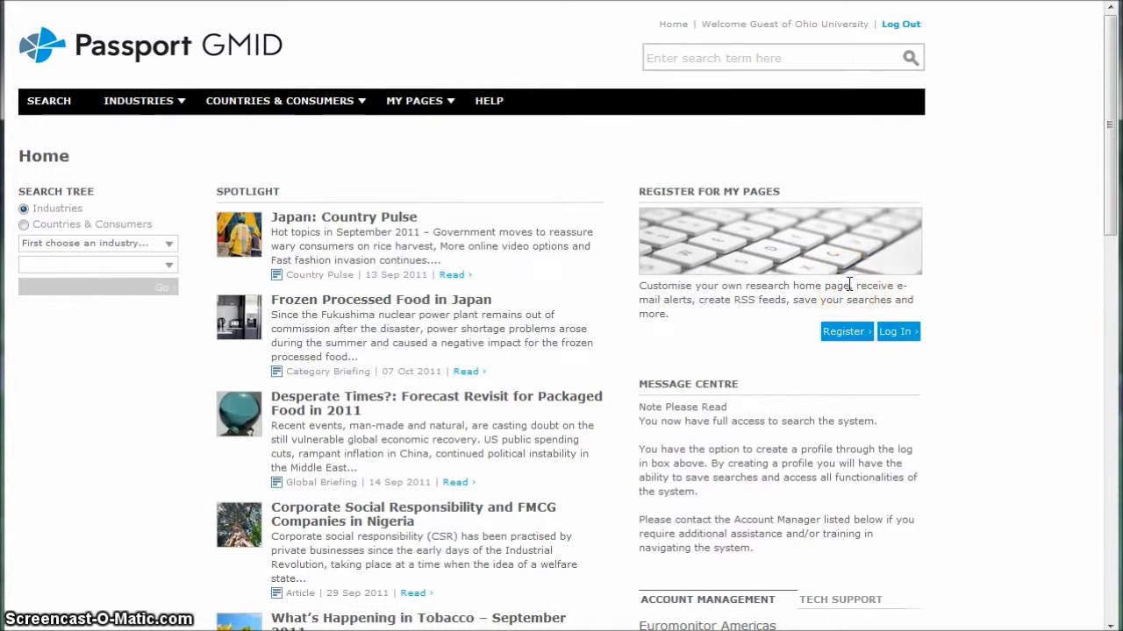
- Open Industries > Travel and Tourism and search the Travel And Tourism category tree
left_click(139, 100)
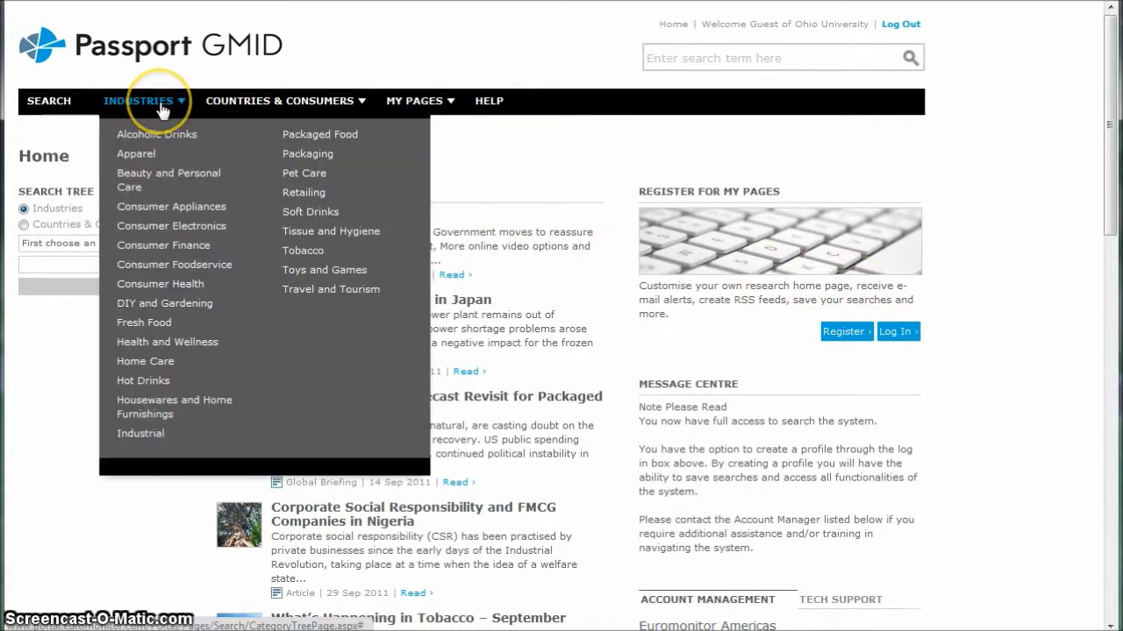
mouse_move(215, 268)
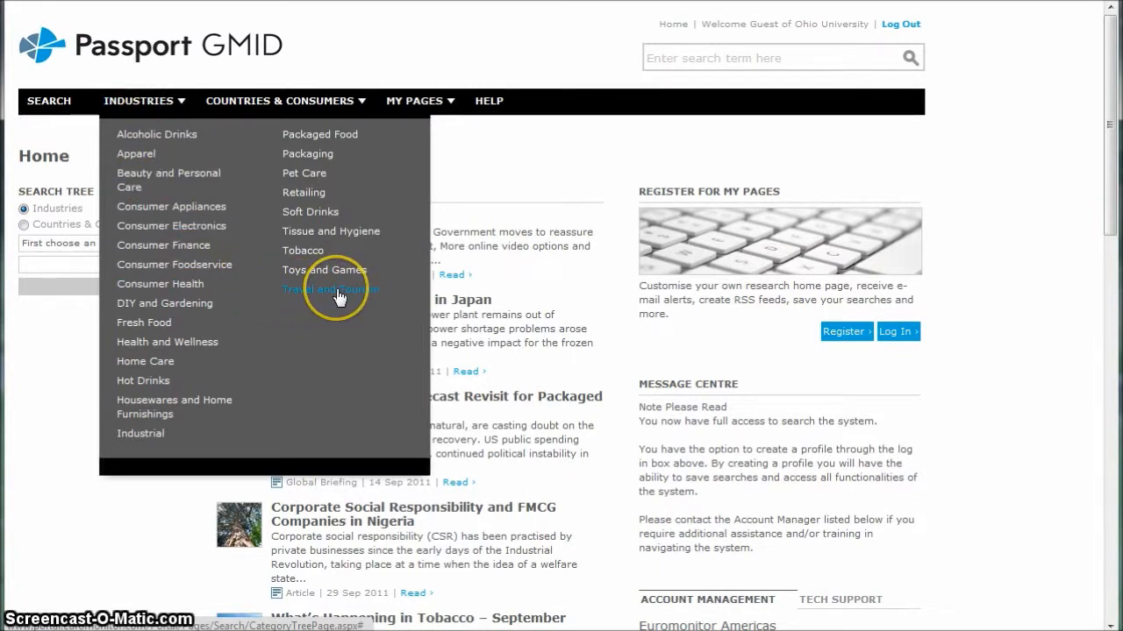
left_click(329, 290)
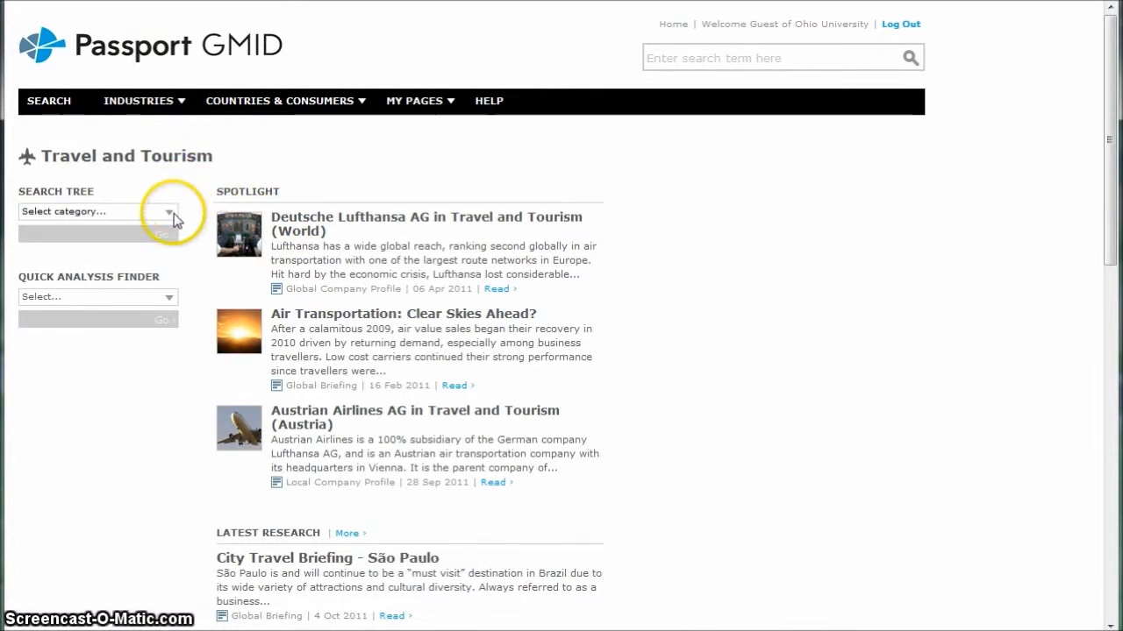
left_click(96, 212)
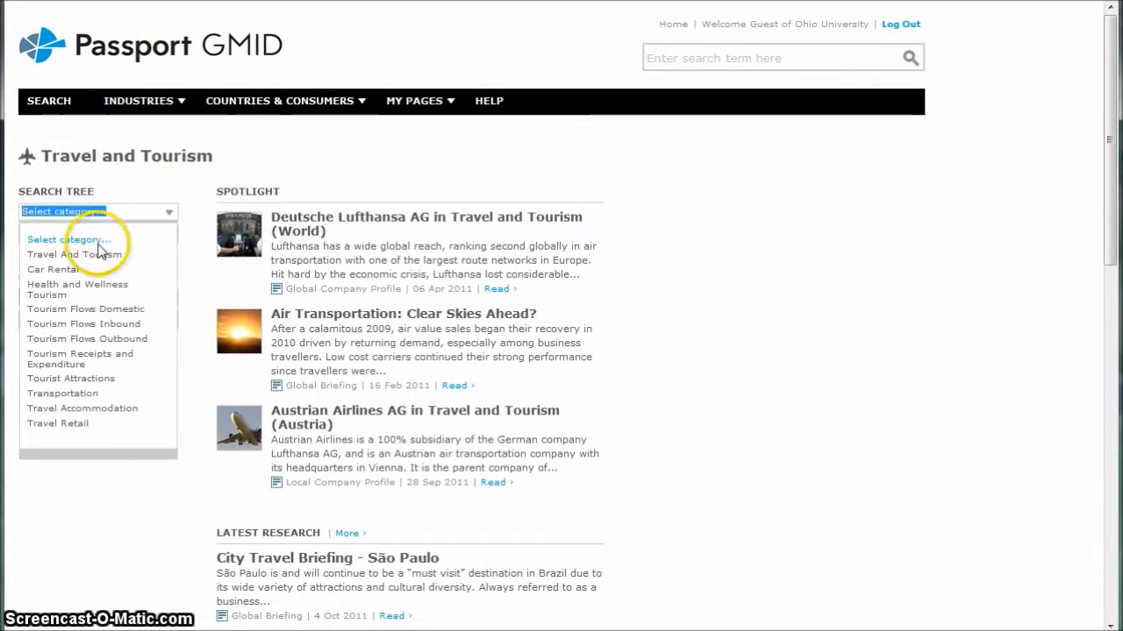
left_click(74, 255)
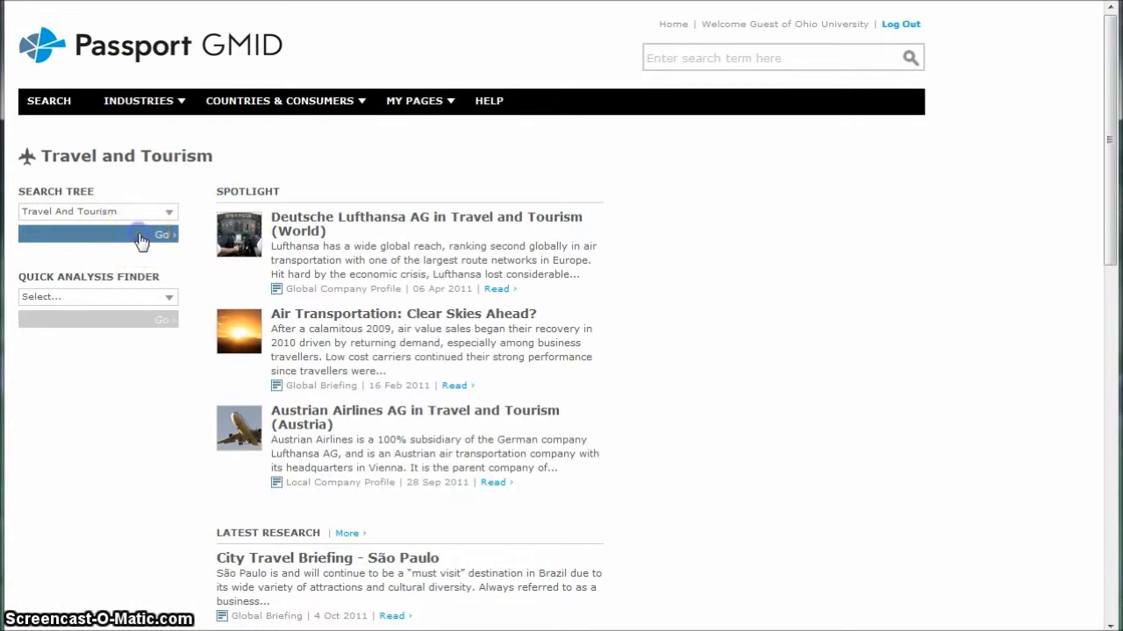
left_click(161, 235)
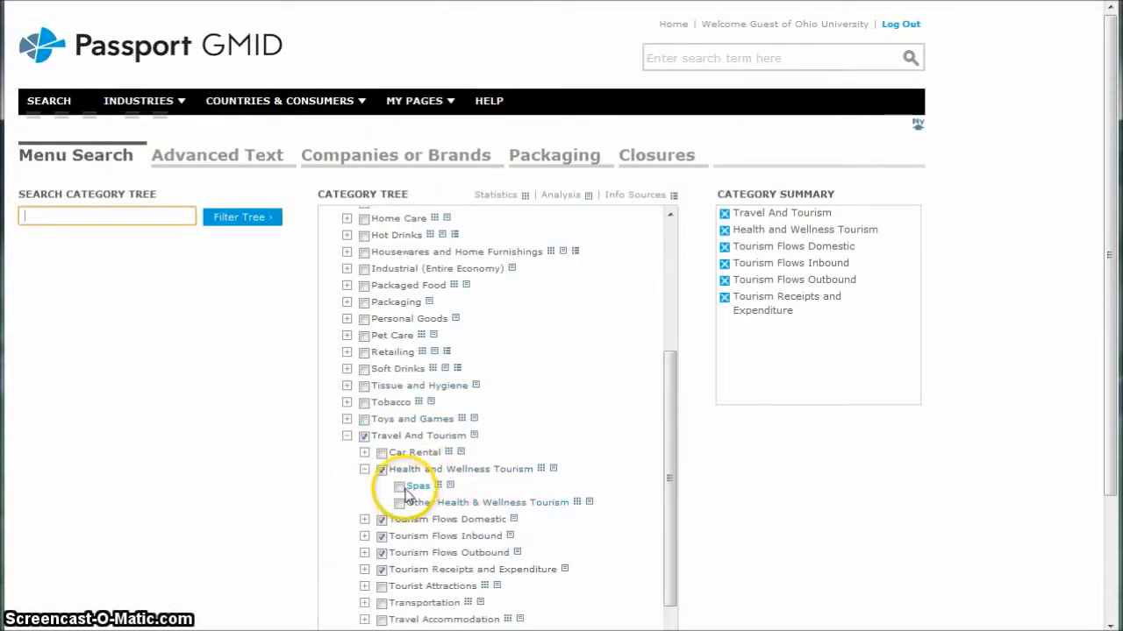
- Add Spas and Other Health & Wellness Tourism to the selected categories and proceed to geographies
left_click(399, 486)
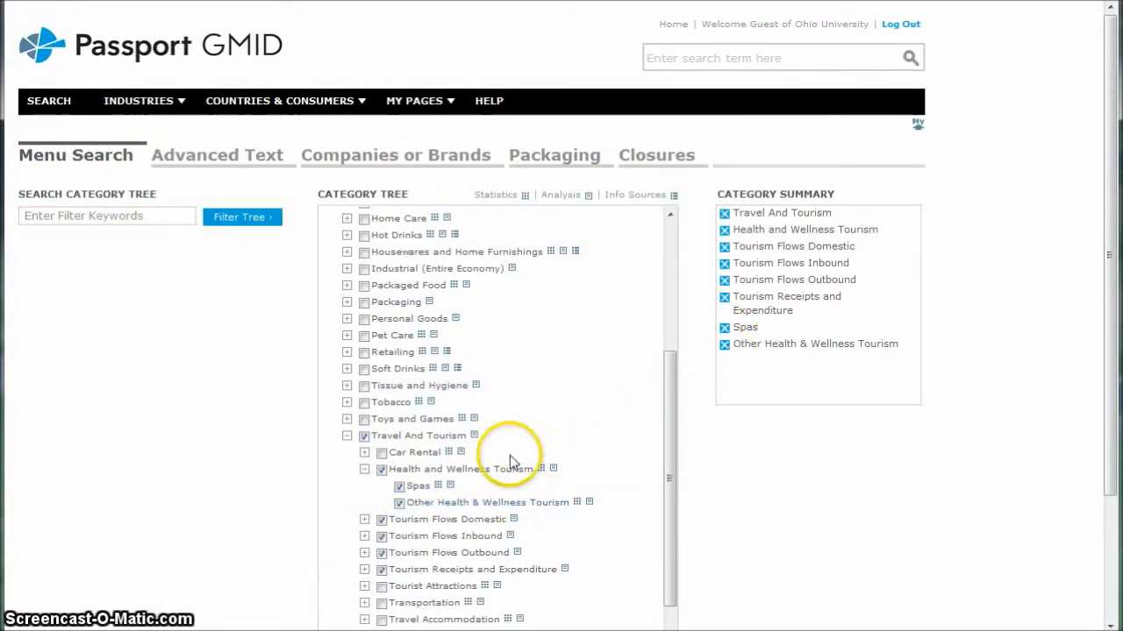
scroll("down", 3)
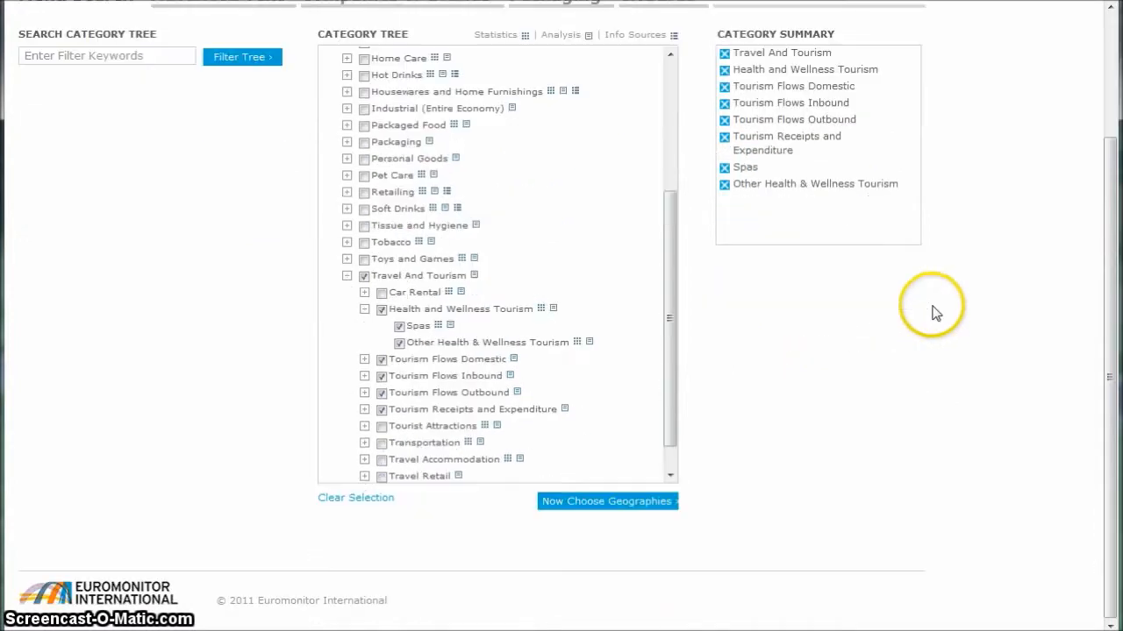
mouse_move(806, 210)
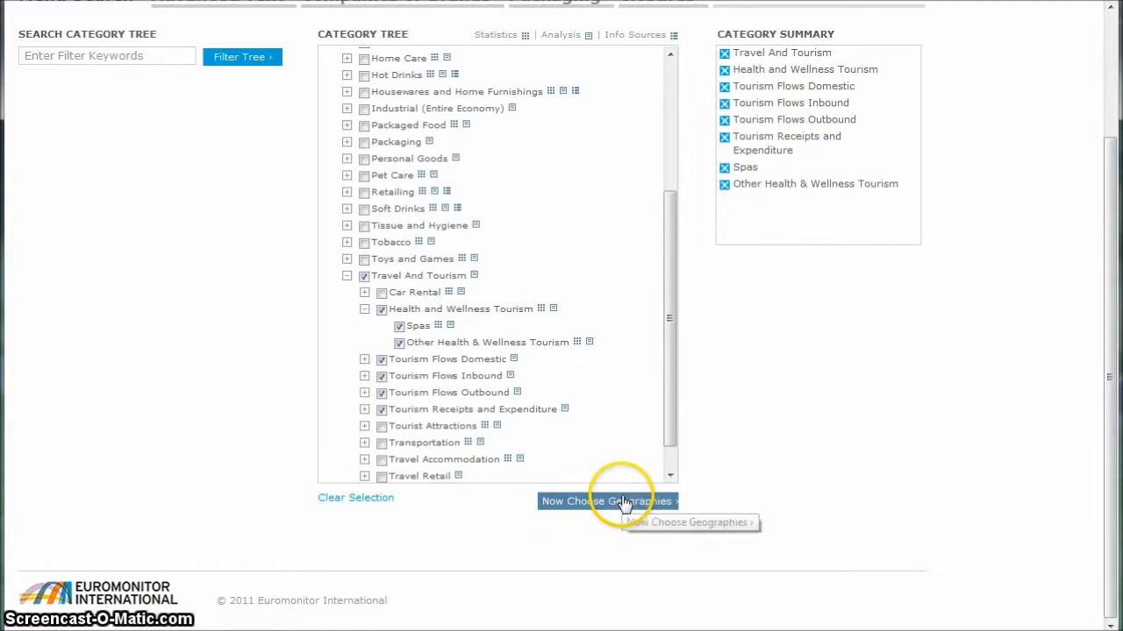
left_click(603, 501)
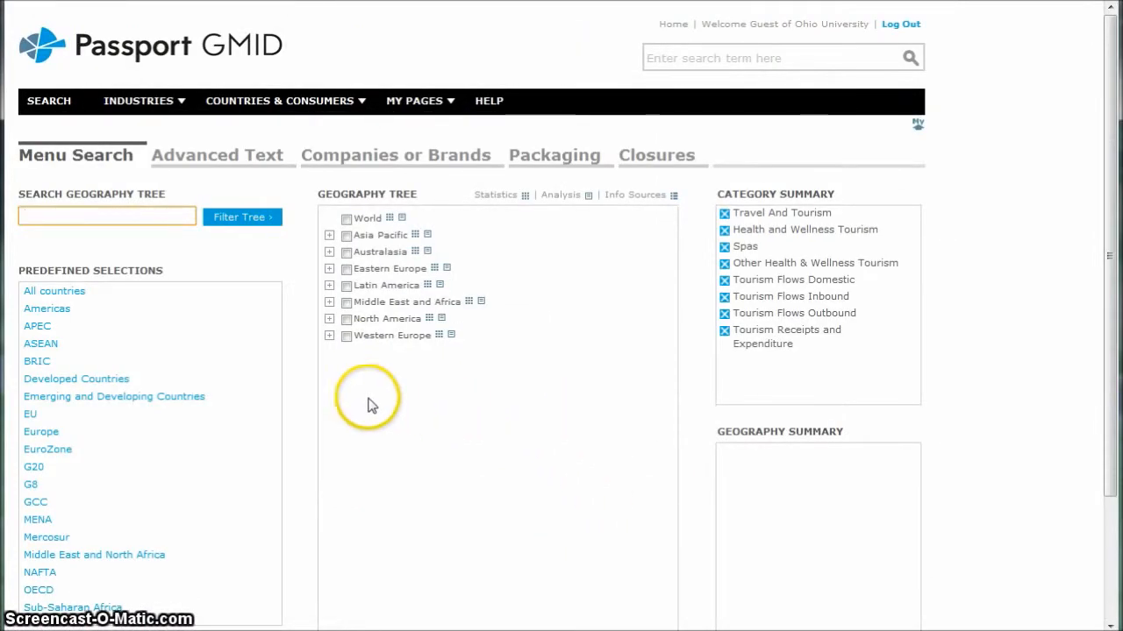
- Filter geographies for 'vietnam', tick Vietnam under Asia Pacific, and run the search
left_click(107, 215)
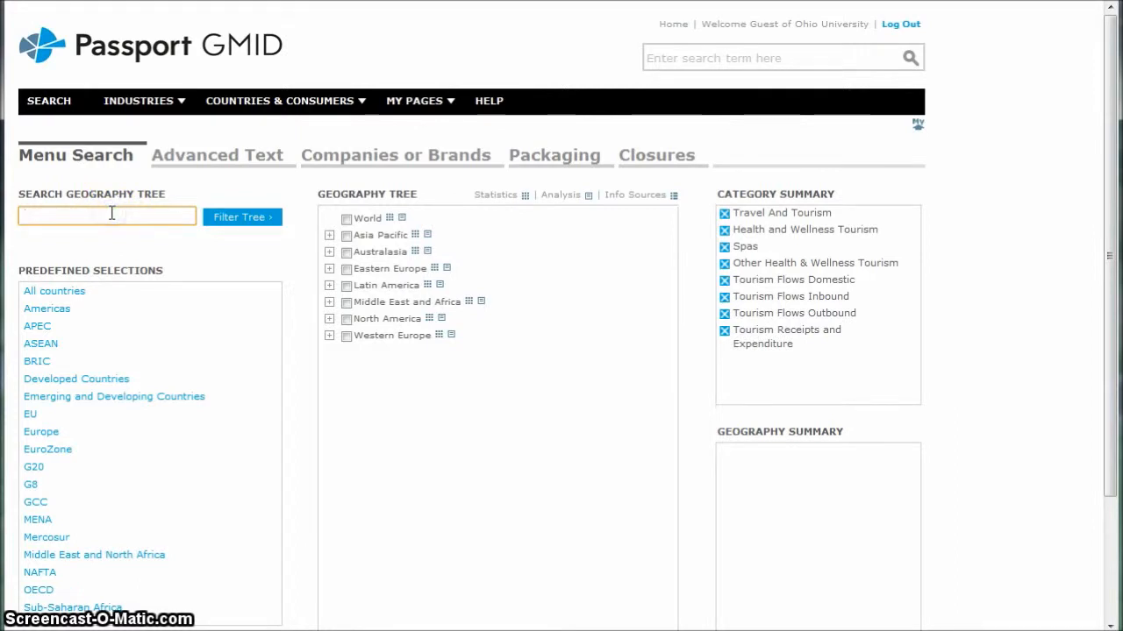
type("vietnam")
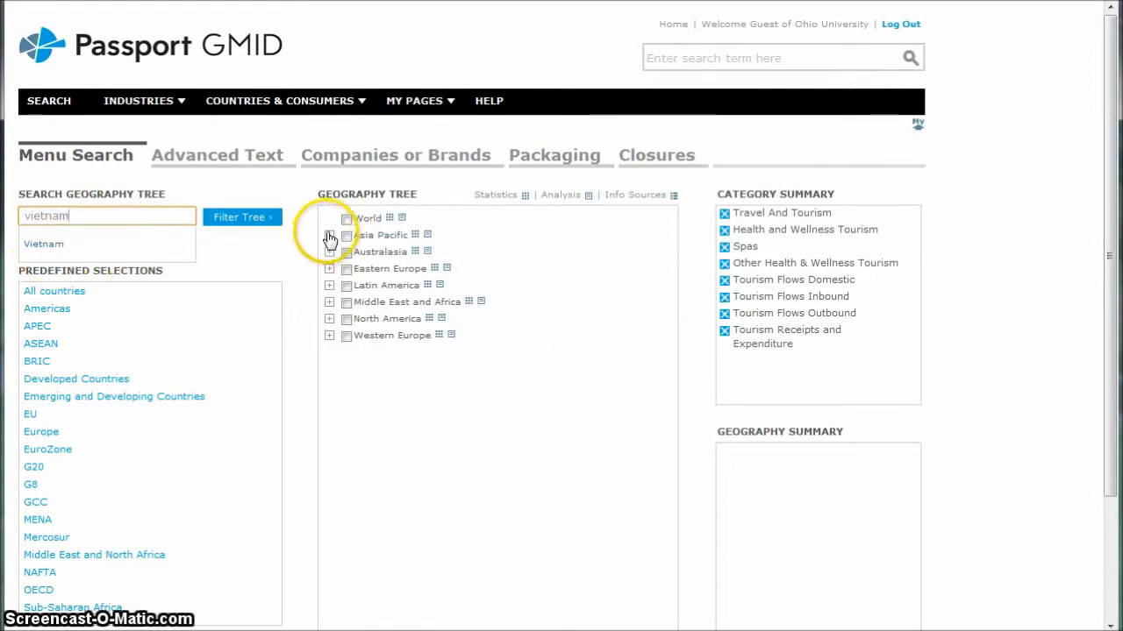
left_click(329, 234)
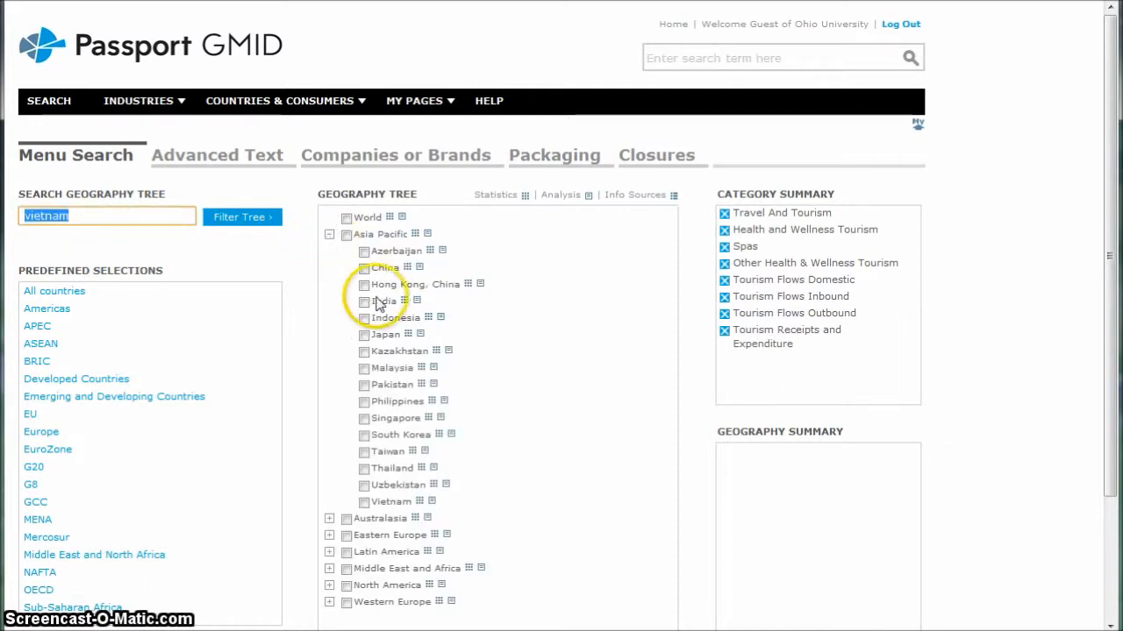
left_click(363, 501)
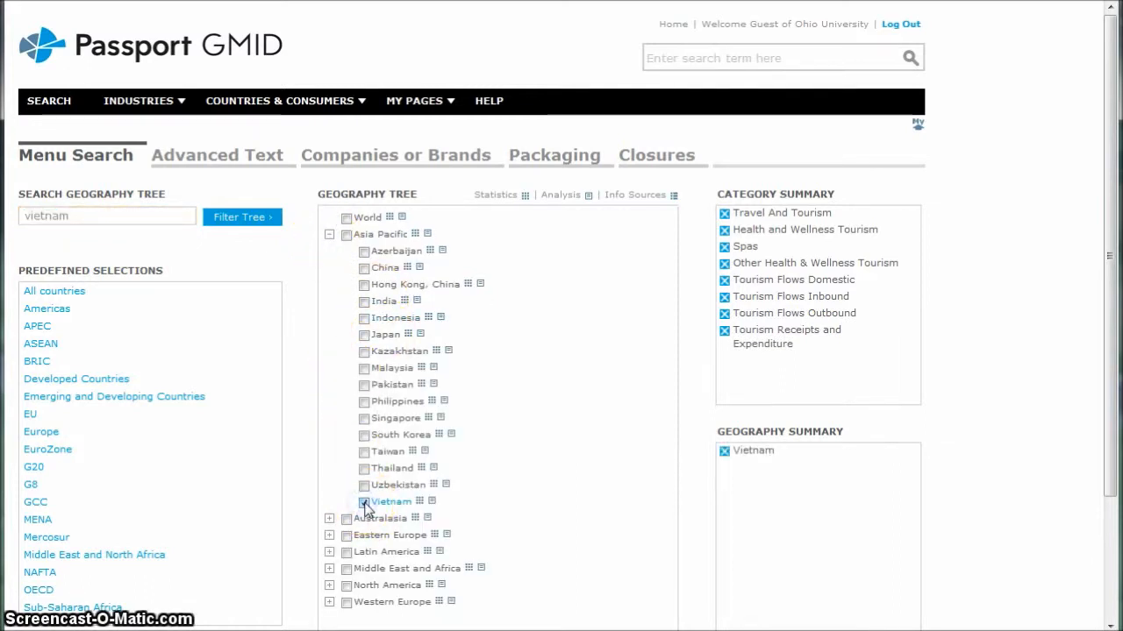
left_click(363, 500)
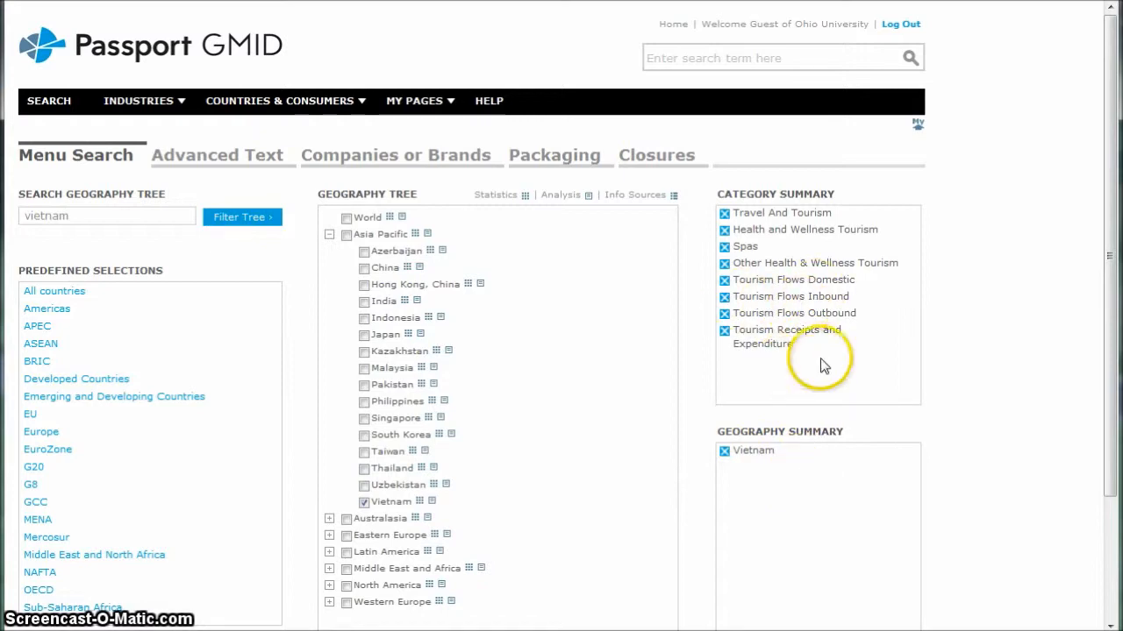
scroll("down", 3)
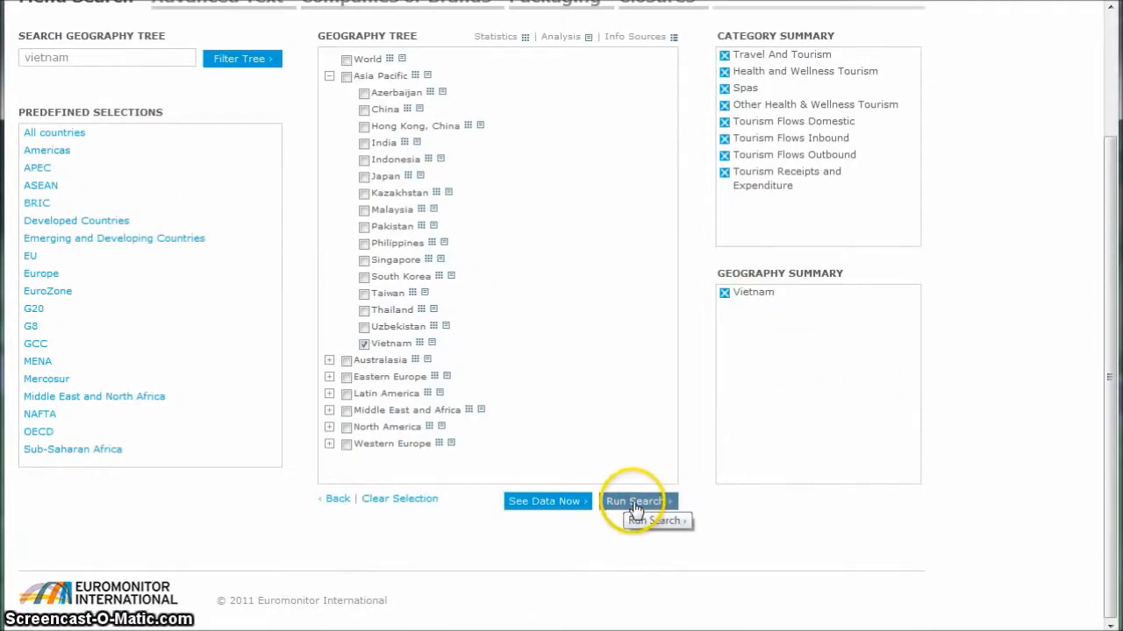
left_click(634, 500)
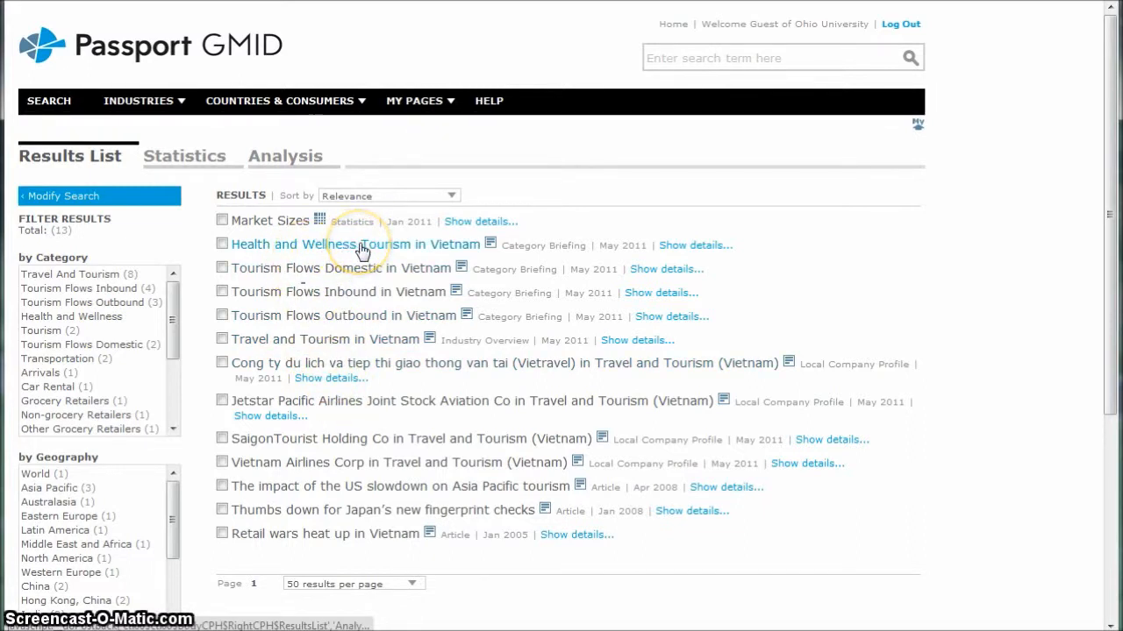
- Read through the Health and Wellness Tourism in Vietnam briefing, then open Travel and Tourism in Vietnam
left_click(355, 244)
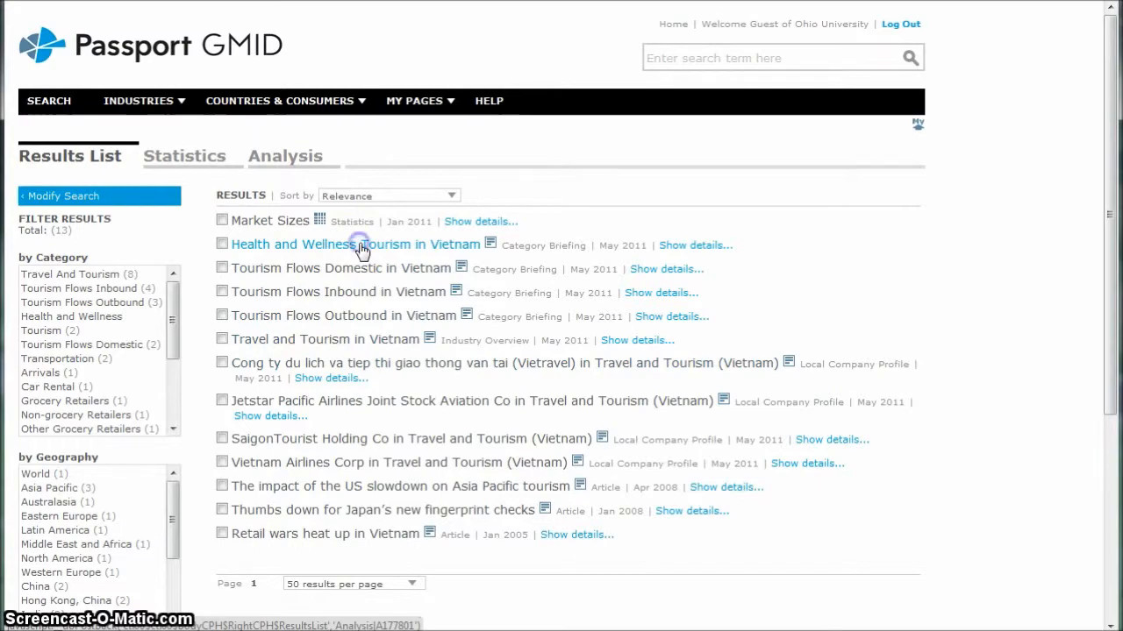
left_click(354, 244)
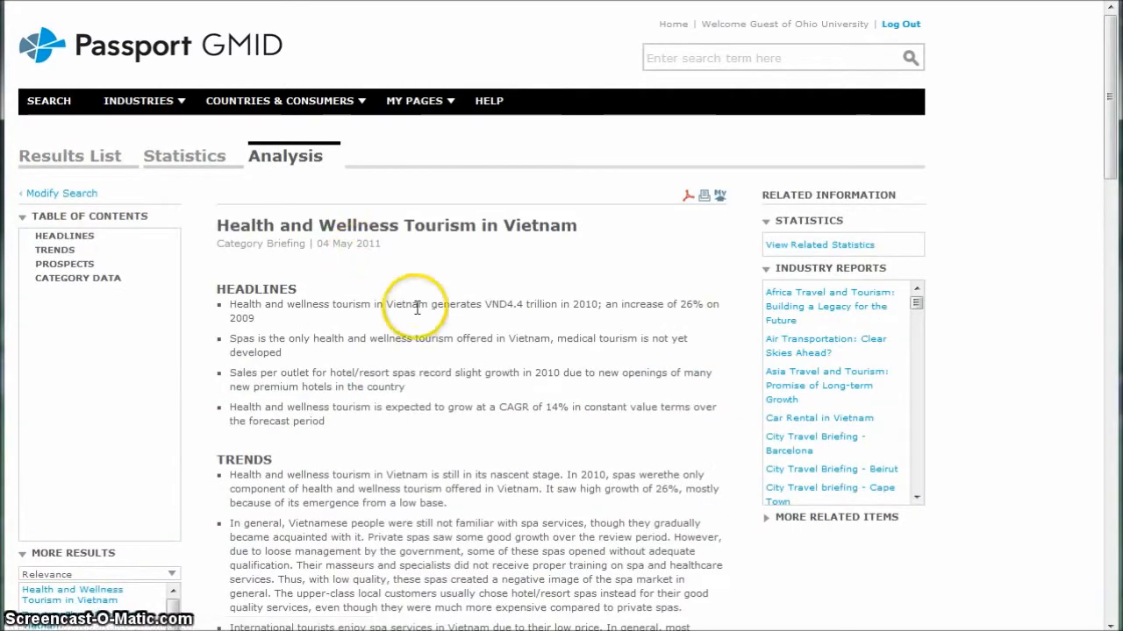
scroll("down", 3)
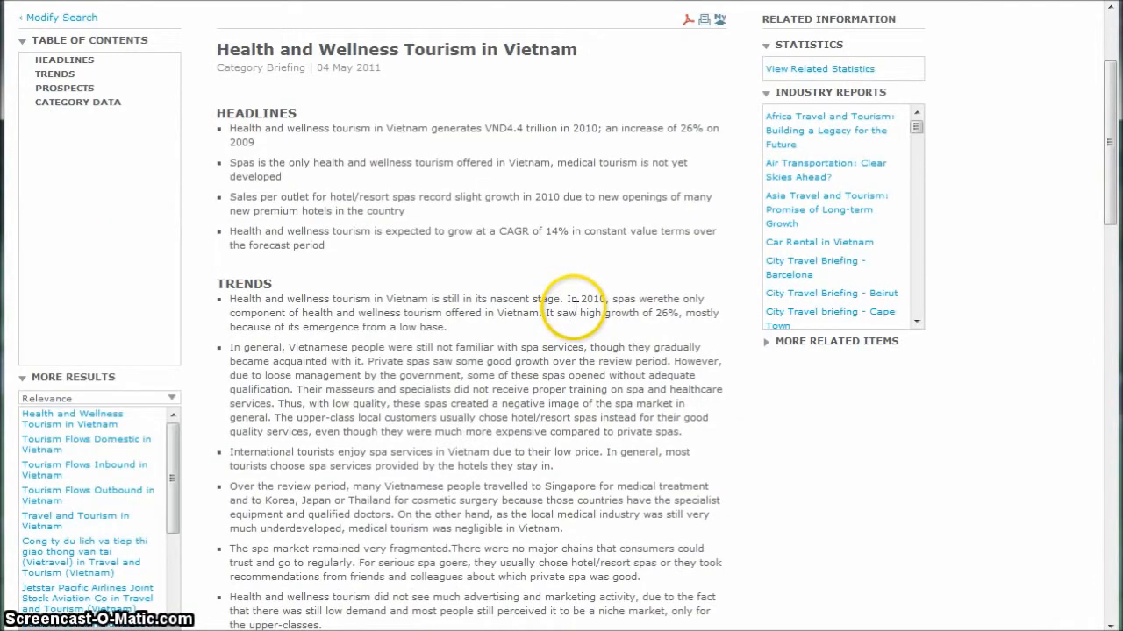
scroll("down", 3)
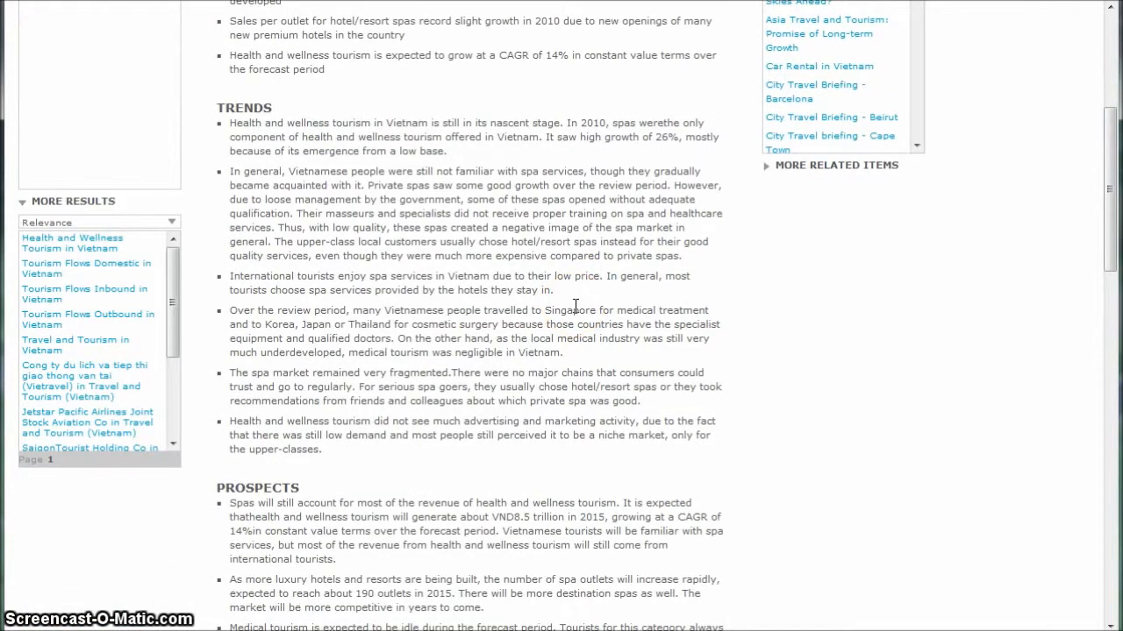
scroll("down", 3)
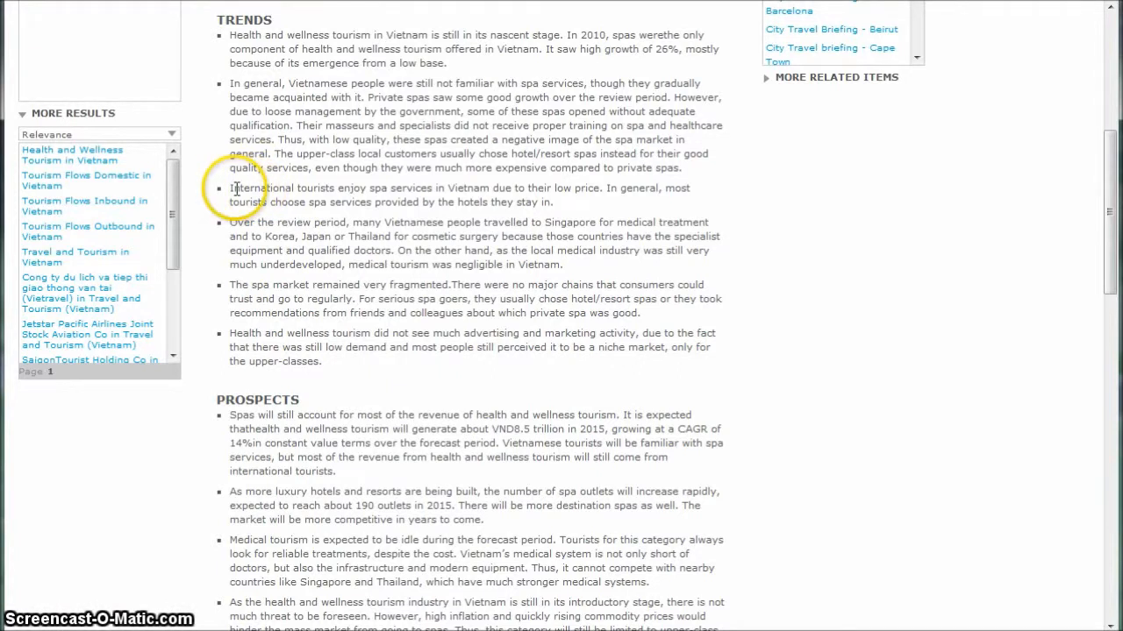
mouse_move(79, 219)
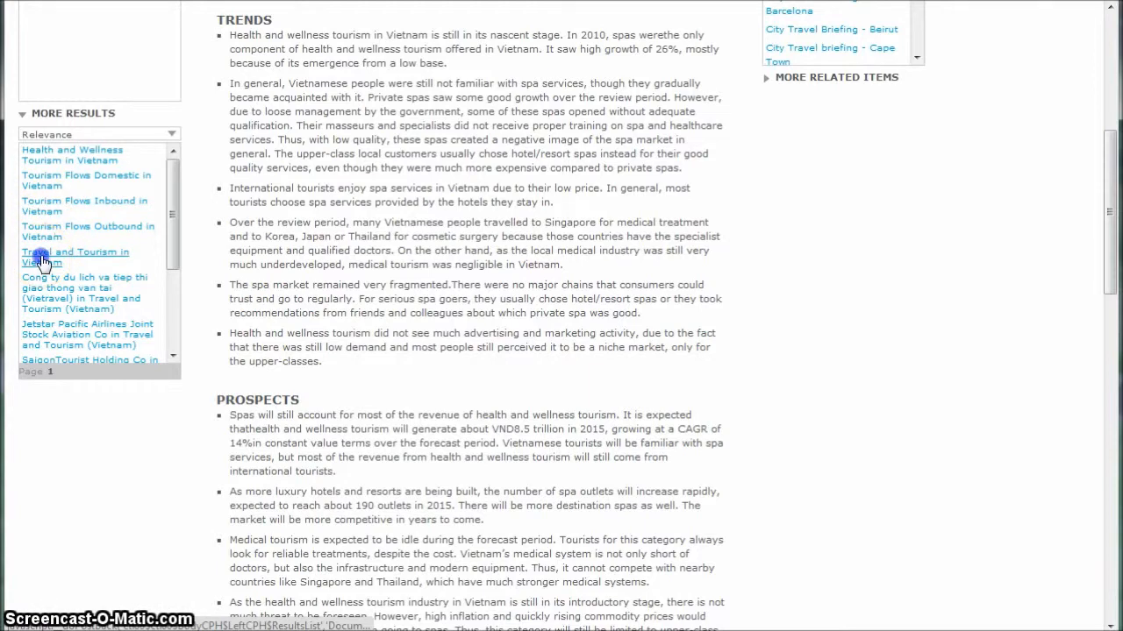
left_click(74, 257)
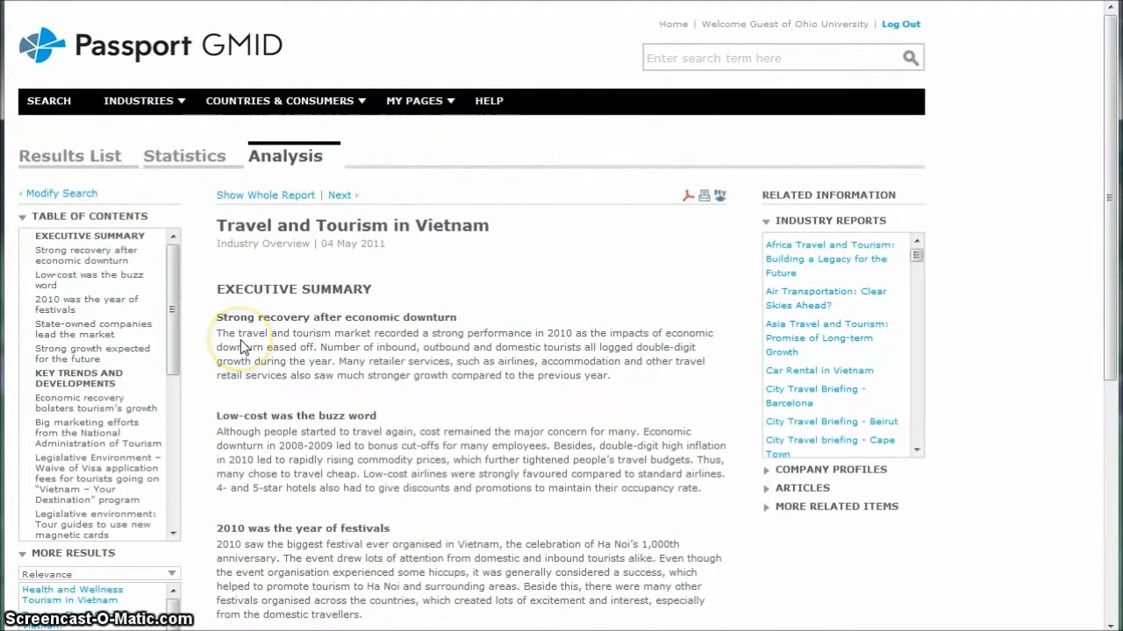
mouse_move(296, 289)
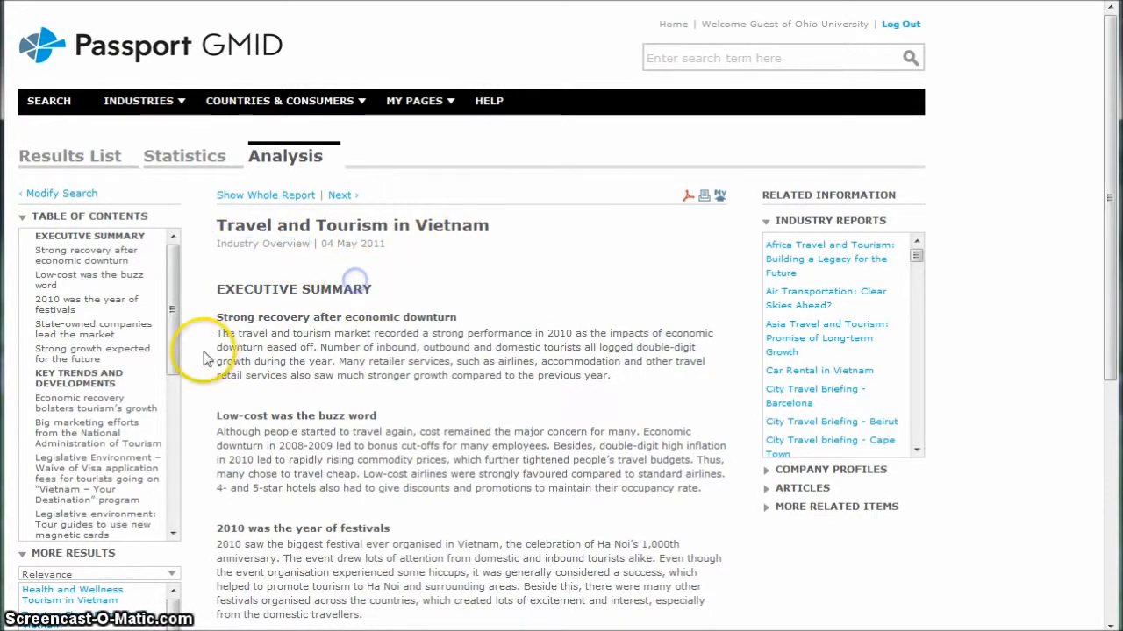
scroll("down", 3)
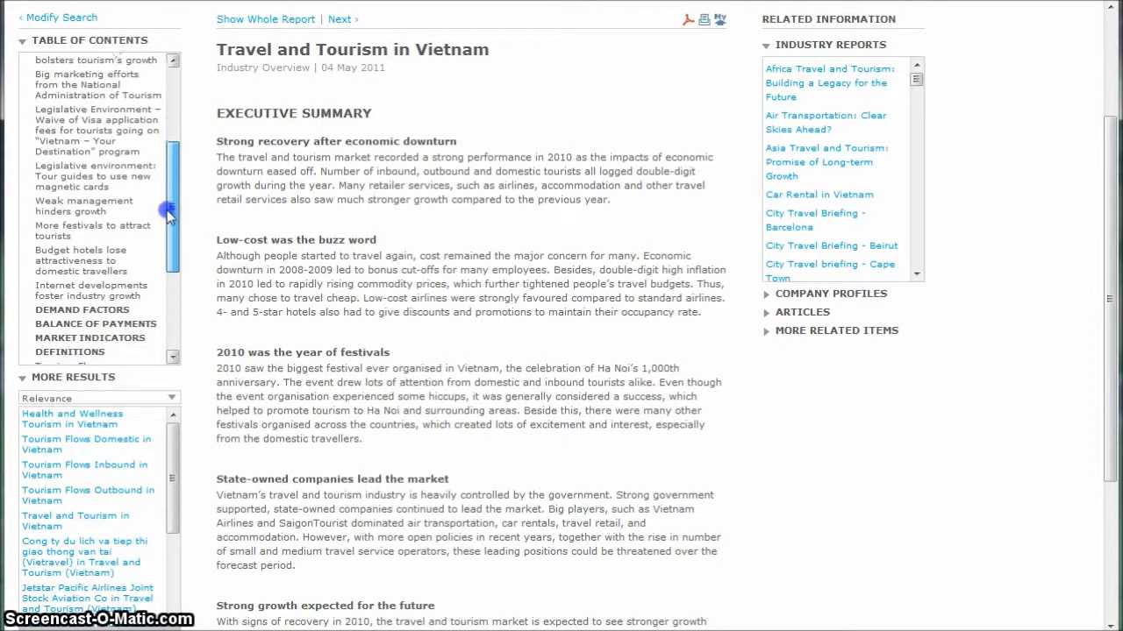
scroll("down", 3)
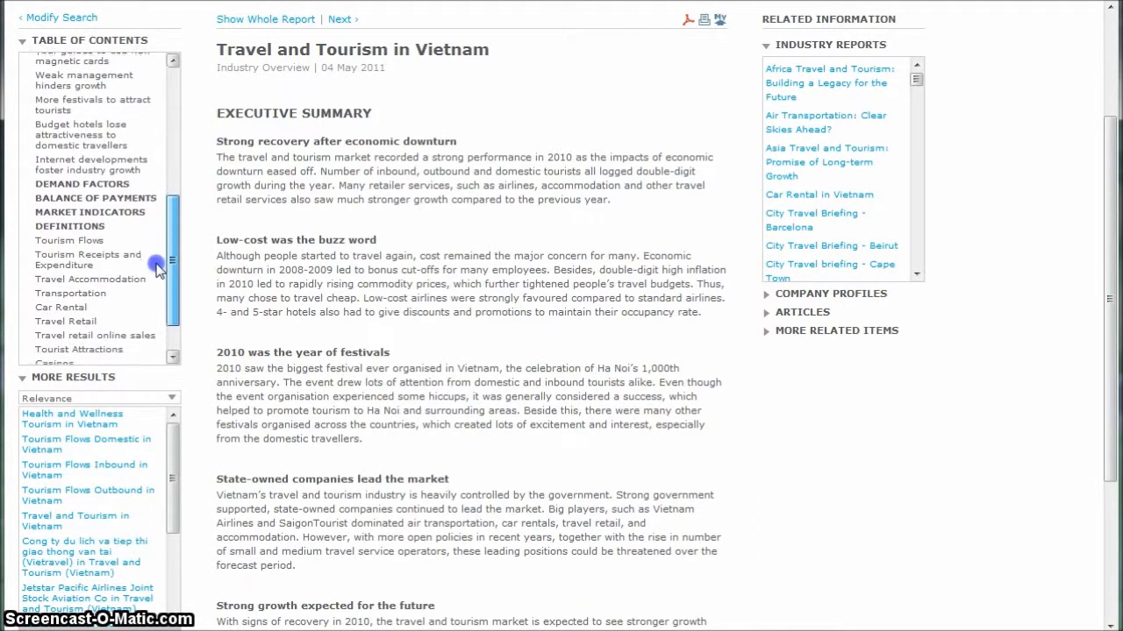
scroll("down", 3)
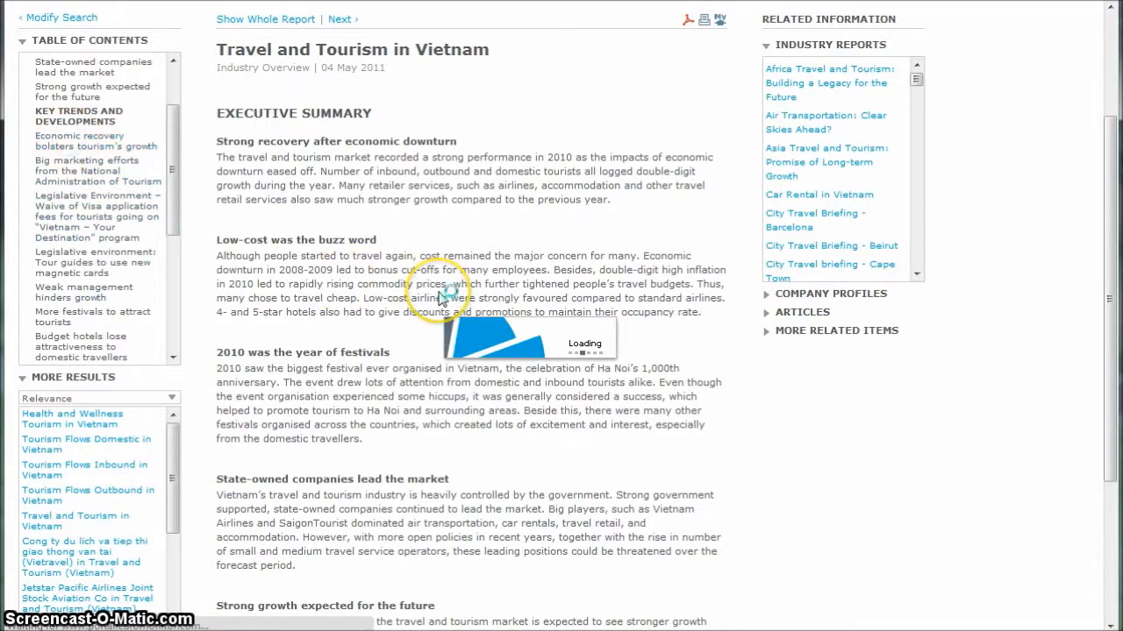
scroll("down", 3)
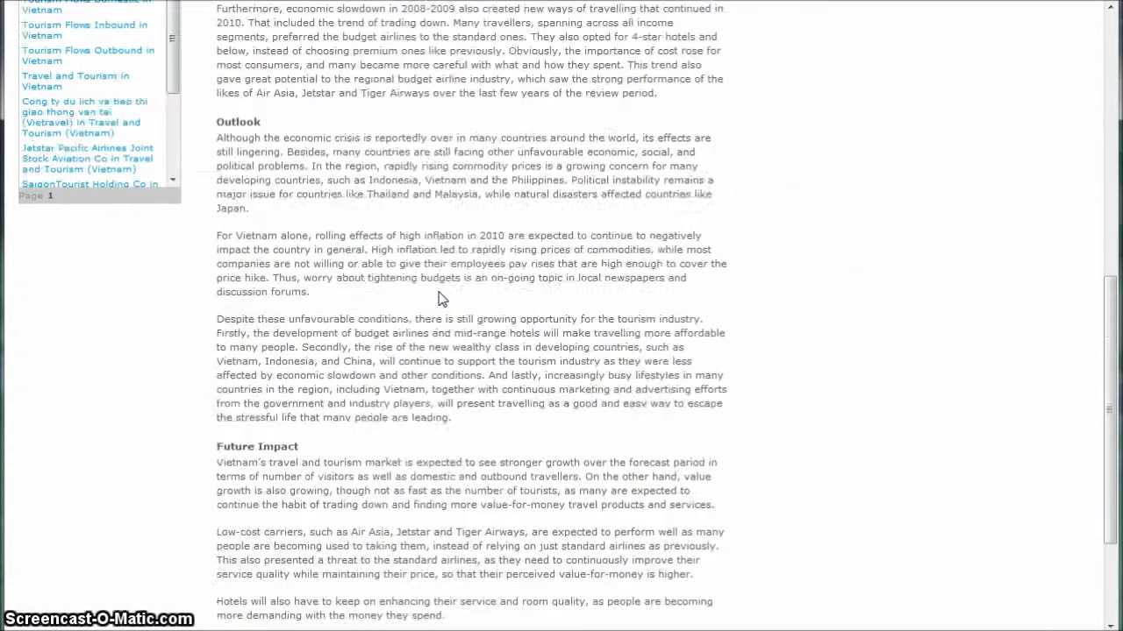
scroll("up", 3)
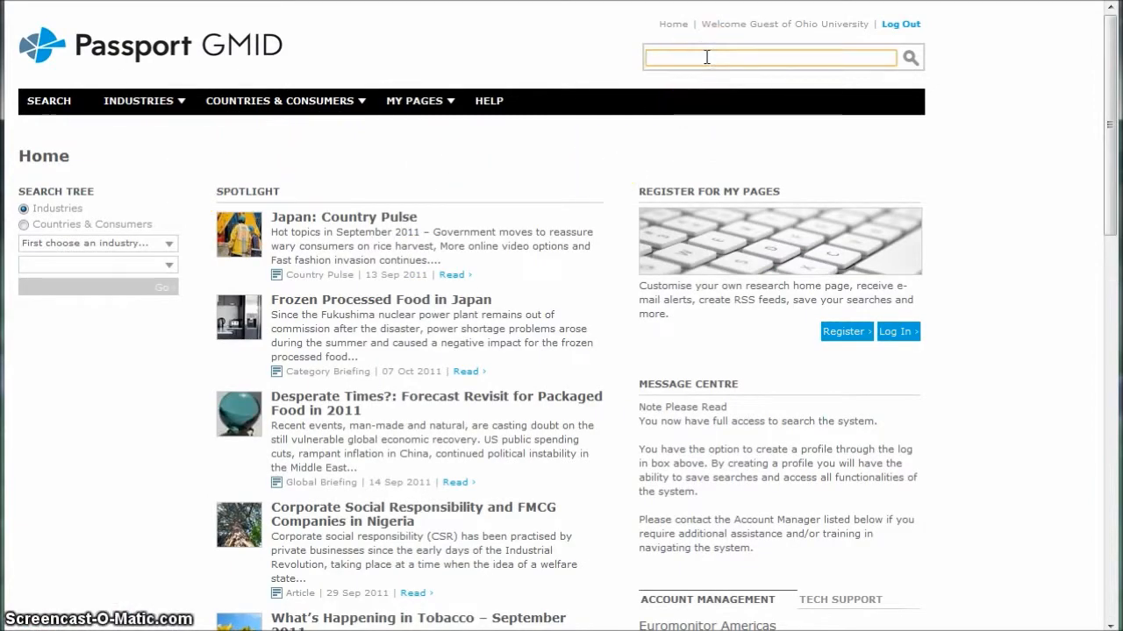
- Search 'sau' from the home page and pick the Sauces, Dressings and Condiments in Vietnam suggestion
type("sauces vietnam")
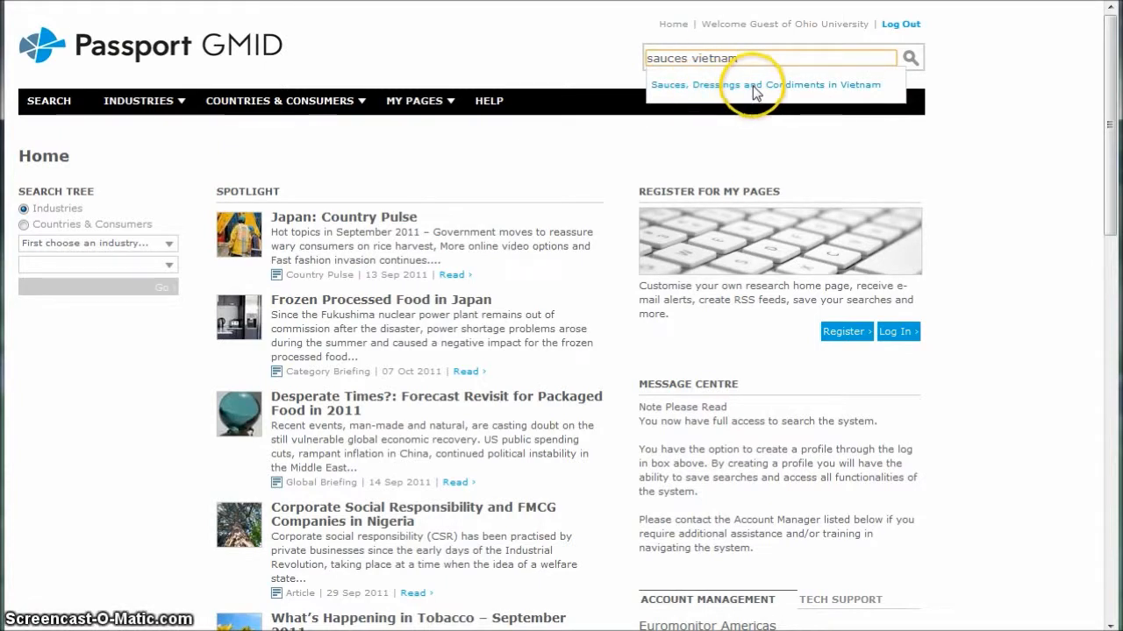
left_click(774, 84)
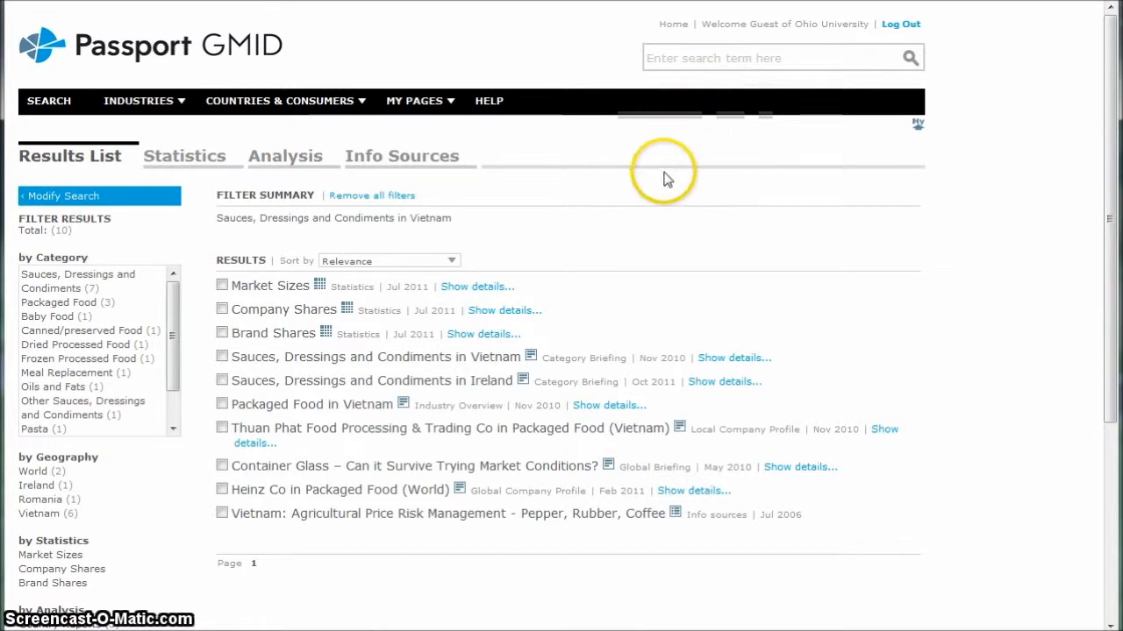
mouse_move(710, 156)
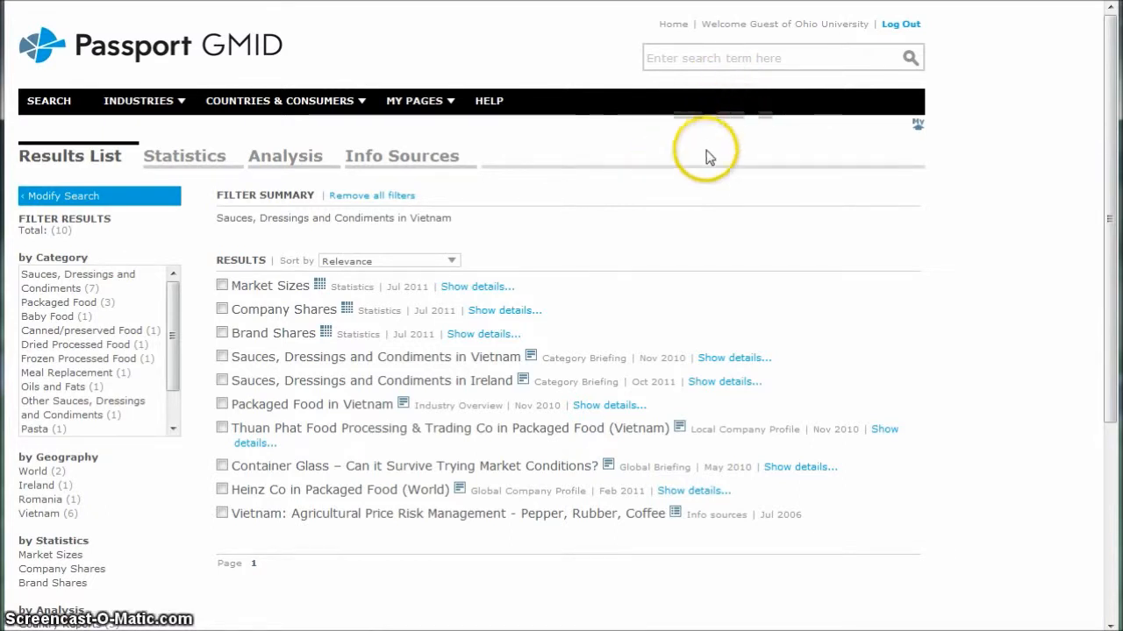